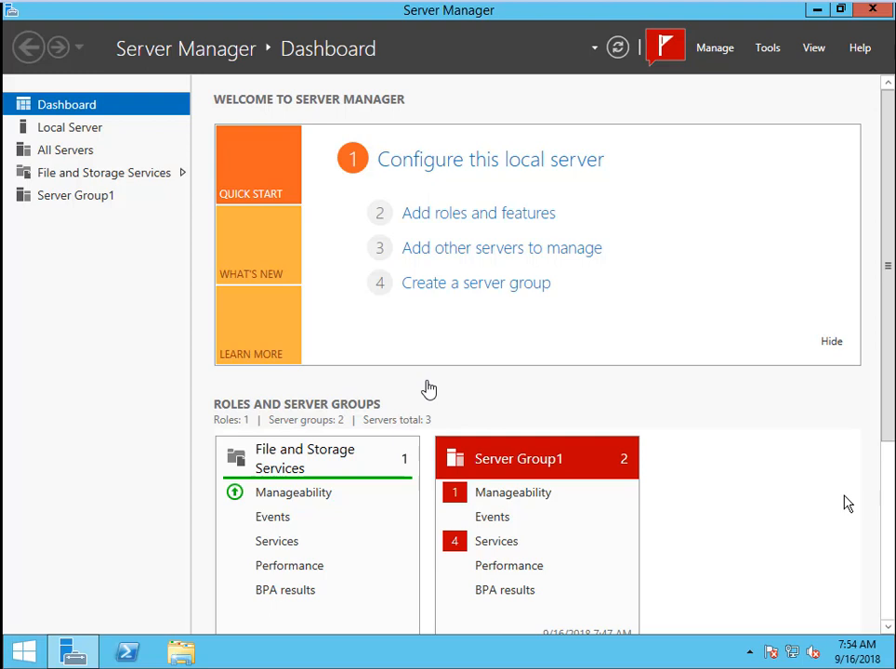
{"action": "mouse_move", "coordinate": [69, 127]}
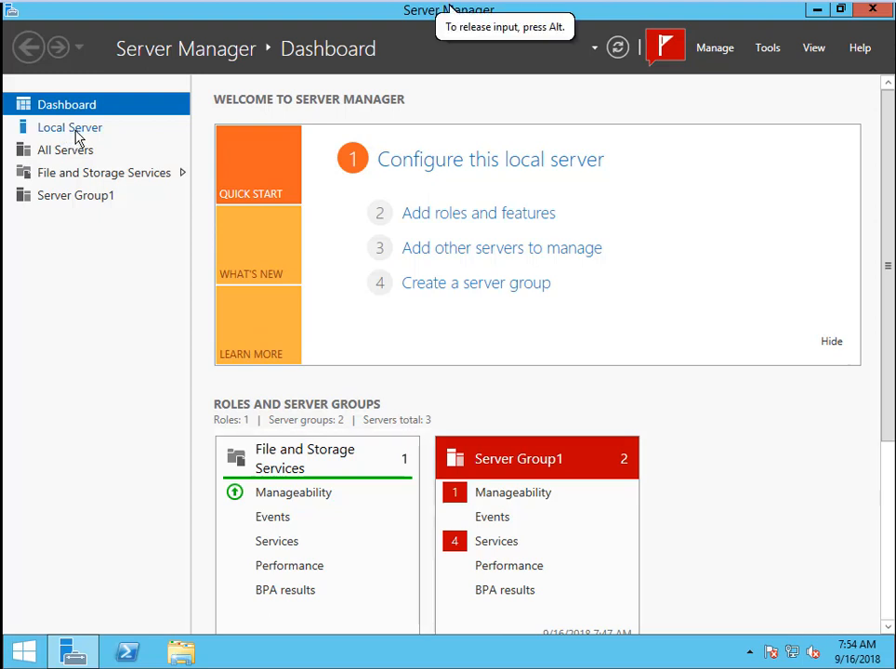
Step: Show the Local Server properties for 410server1 from the left navigation pane
{"action": "left_click", "coordinate": [70, 128]}
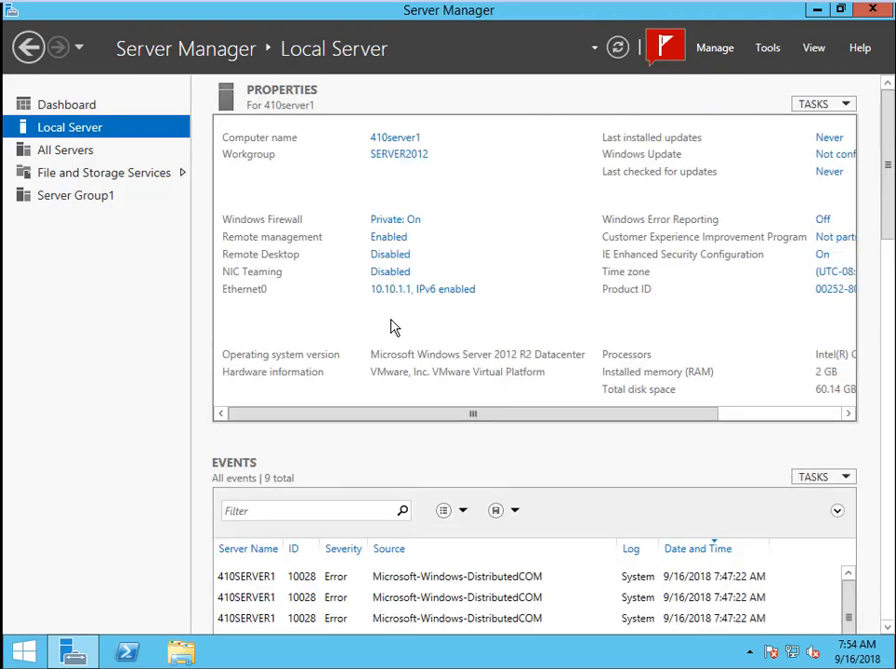
{"action": "mouse_move", "coordinate": [460, 259]}
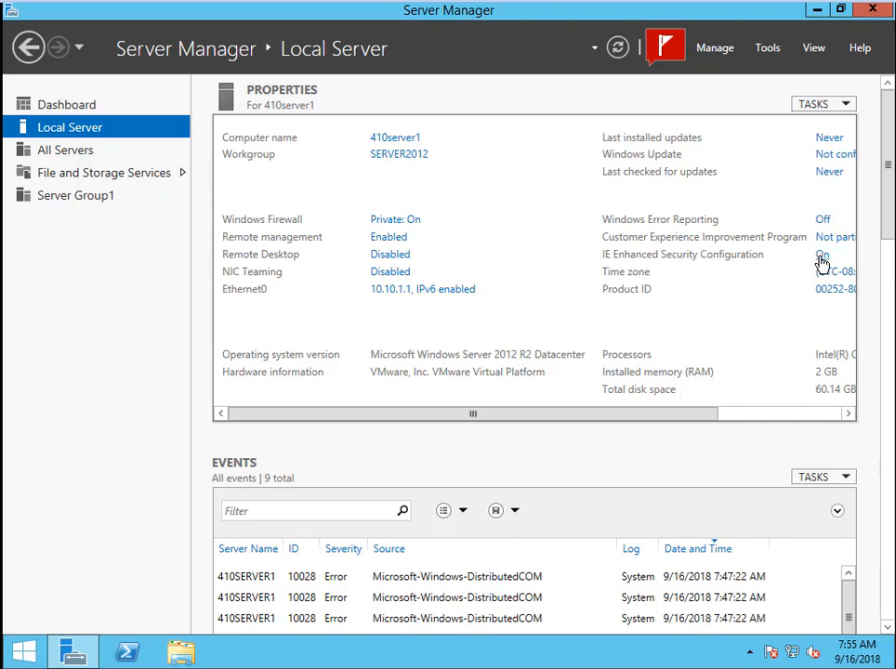
Step: Set IE Enhanced Security Configuration to Off for Administrators and Users, and confirm
{"action": "left_click", "coordinate": [822, 254]}
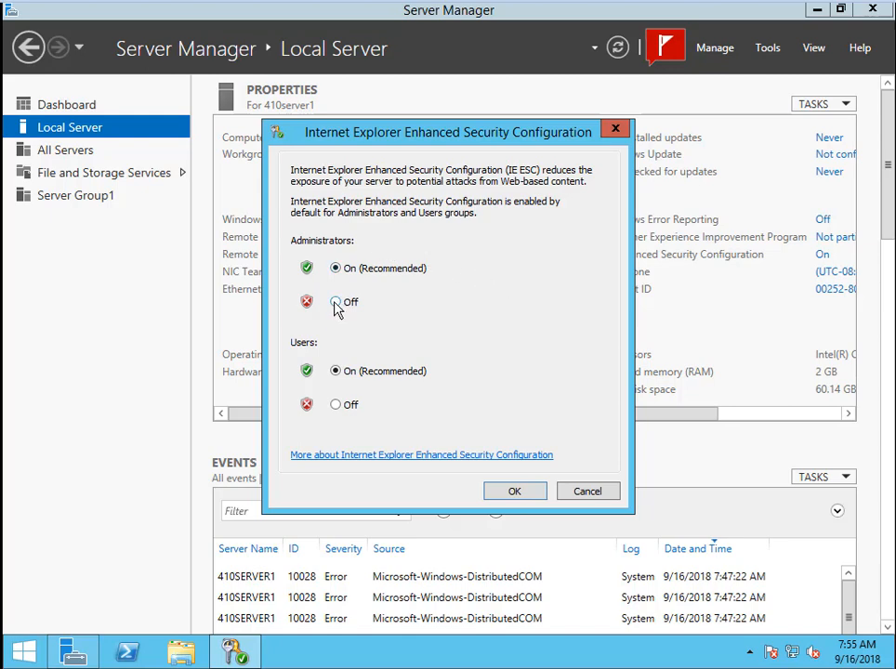
{"action": "left_click", "coordinate": [336, 302]}
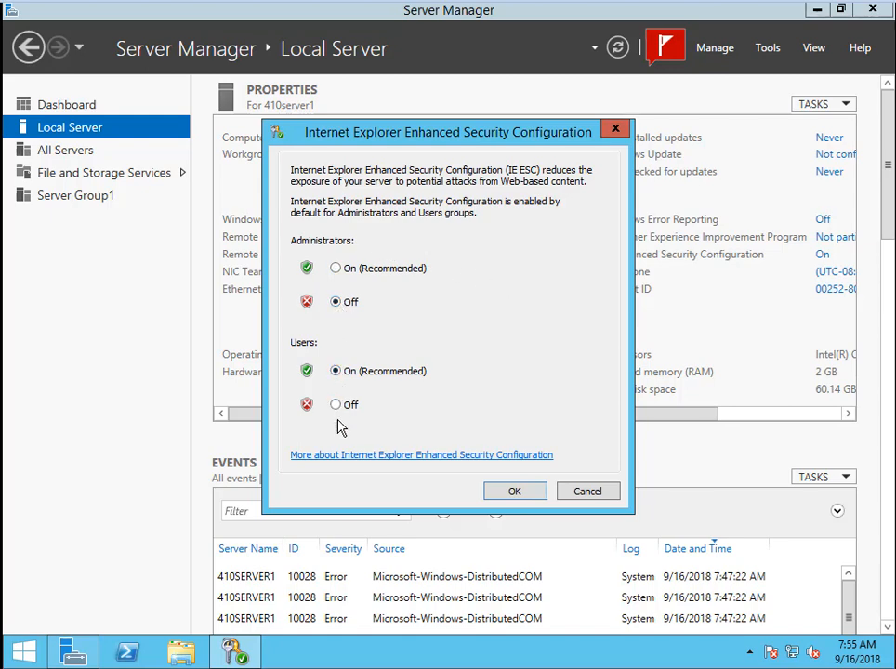
{"action": "left_click", "coordinate": [334, 405]}
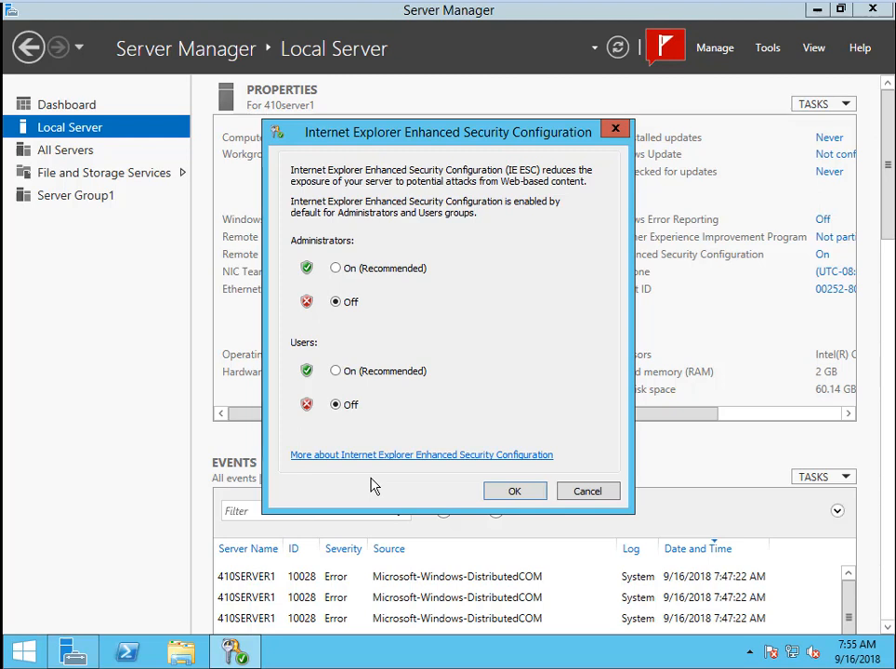
{"action": "mouse_move", "coordinate": [414, 484]}
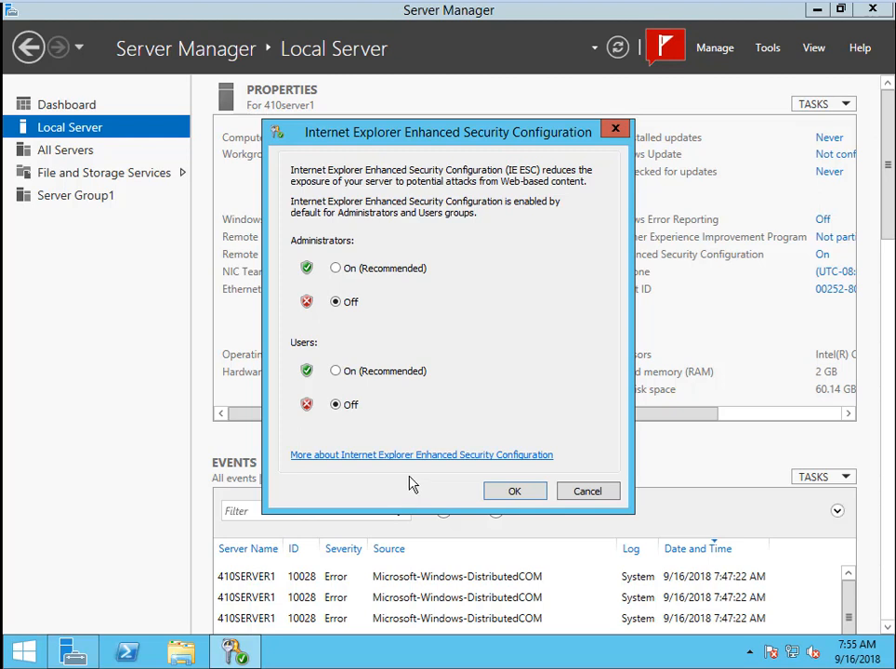
{"action": "mouse_move", "coordinate": [454, 505]}
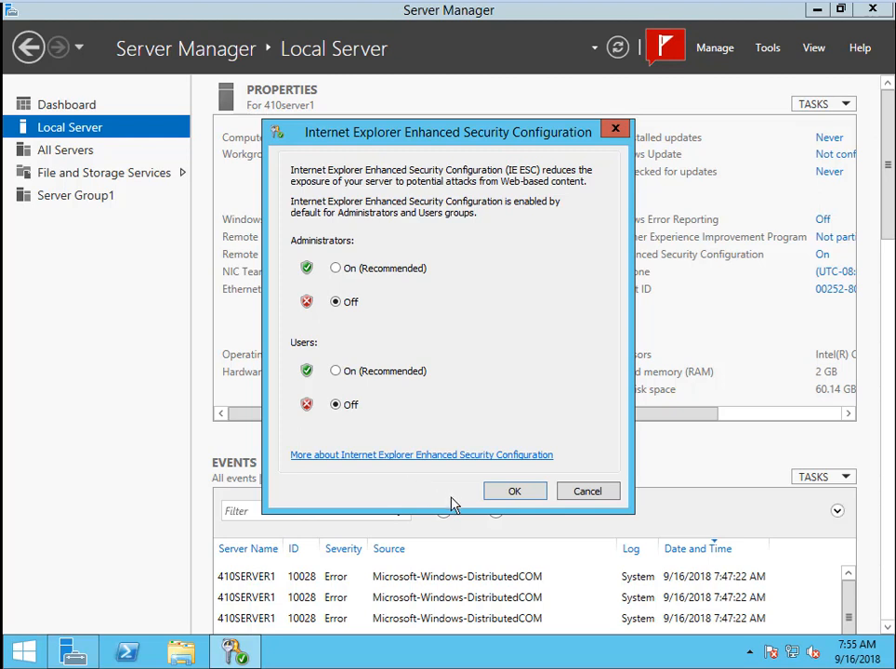
{"action": "mouse_move", "coordinate": [515, 491]}
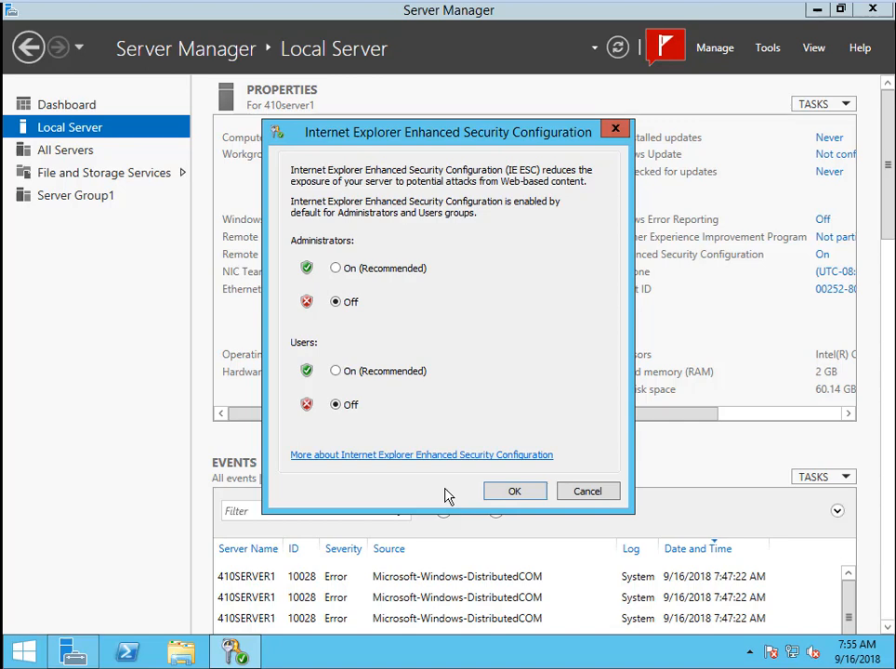
{"action": "left_click", "coordinate": [515, 491]}
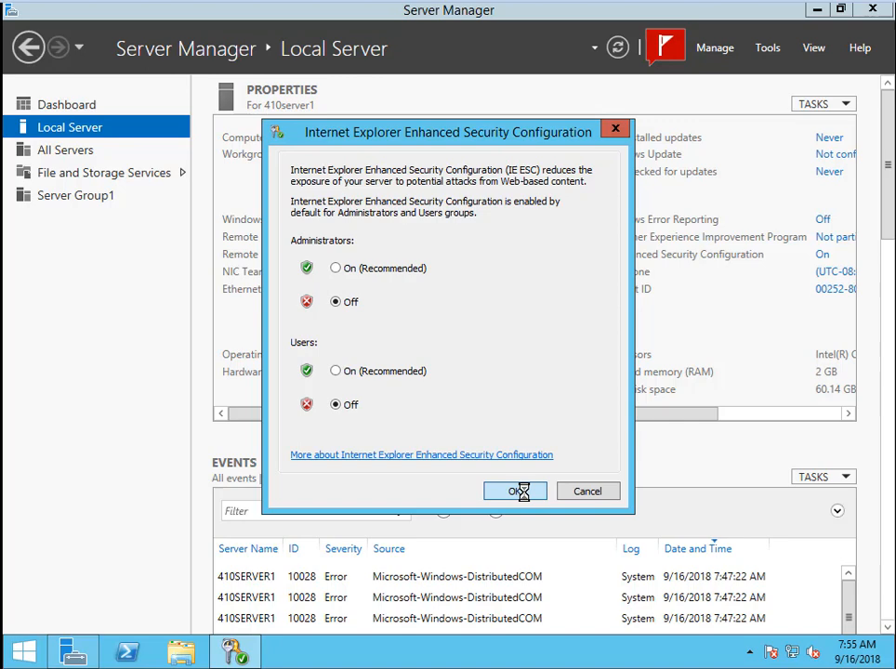
{"action": "left_click", "coordinate": [515, 491]}
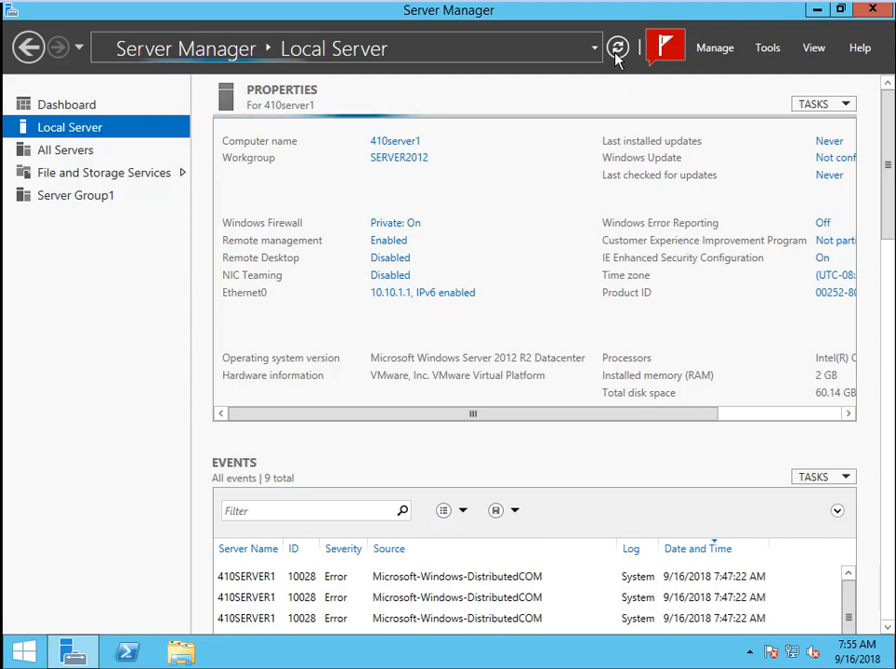
Step: Refresh the Local Server properties so IE Enhanced Security Configuration reads Off
{"action": "left_click", "coordinate": [617, 48]}
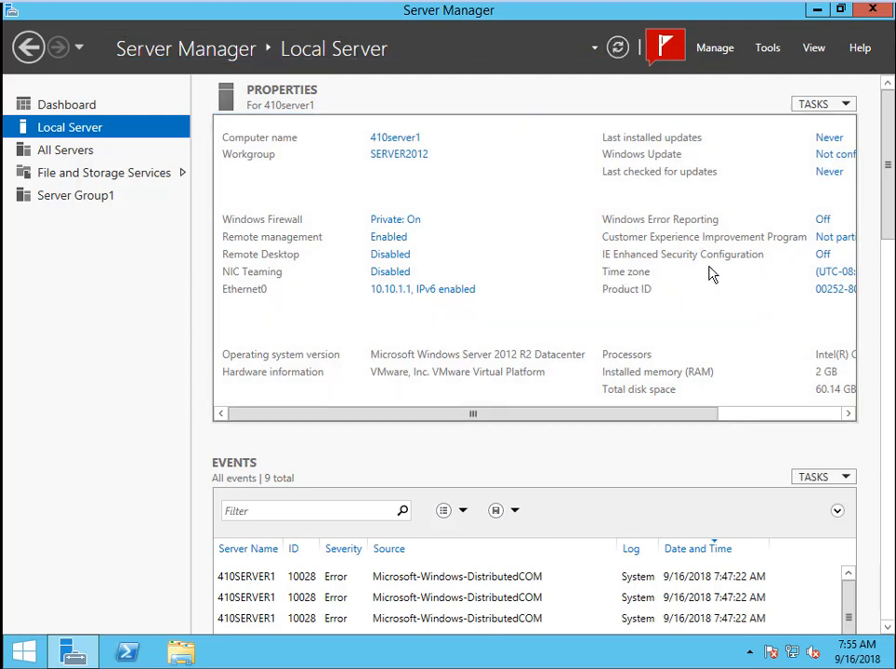
{"action": "mouse_move", "coordinate": [653, 323]}
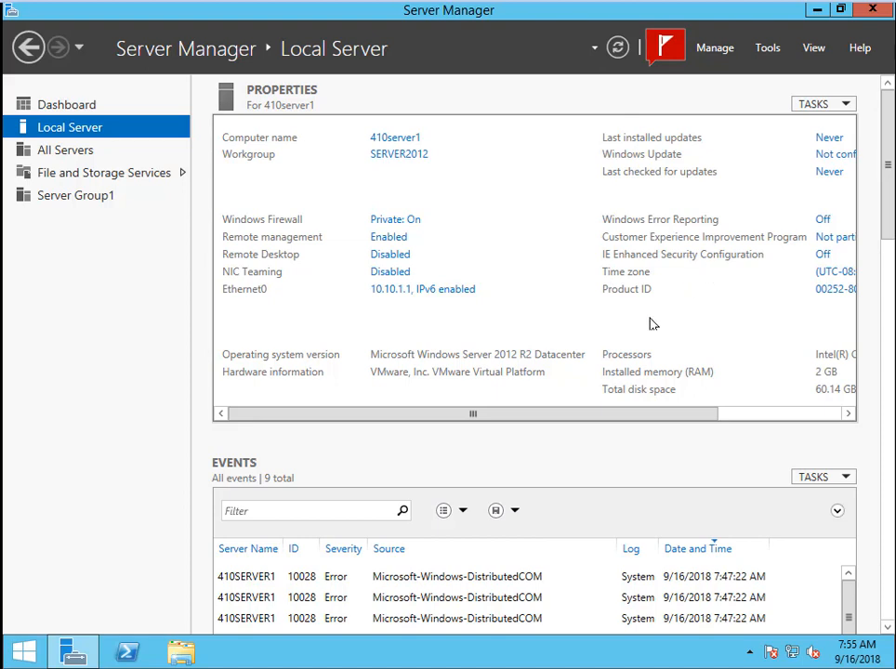
{"action": "mouse_move", "coordinate": [116, 572]}
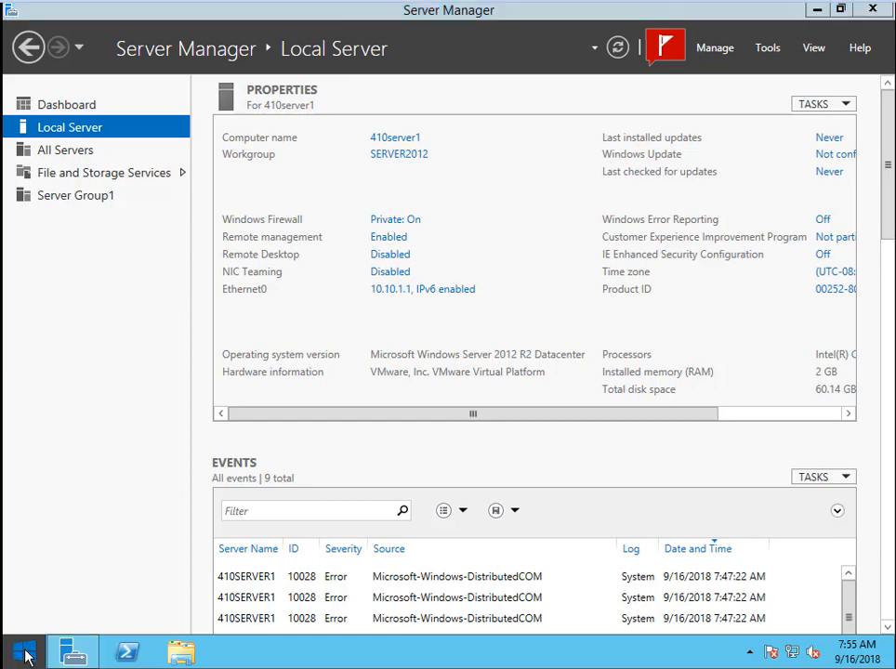
Step: Launch Internet Explorer from Start, defer setup with 'Ask me later', and go to google
{"action": "left_click", "coordinate": [20, 652]}
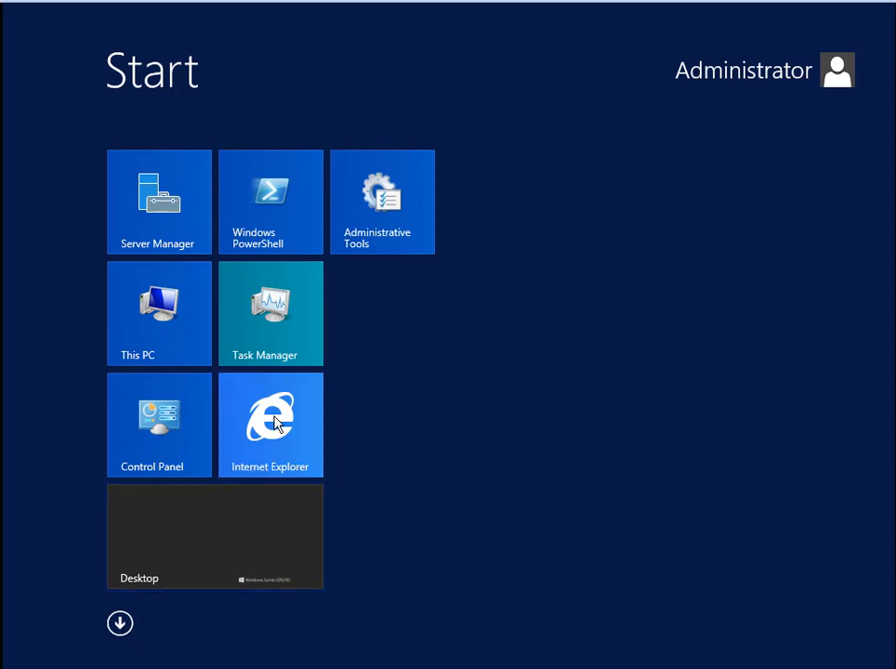
{"action": "left_click", "coordinate": [158, 201]}
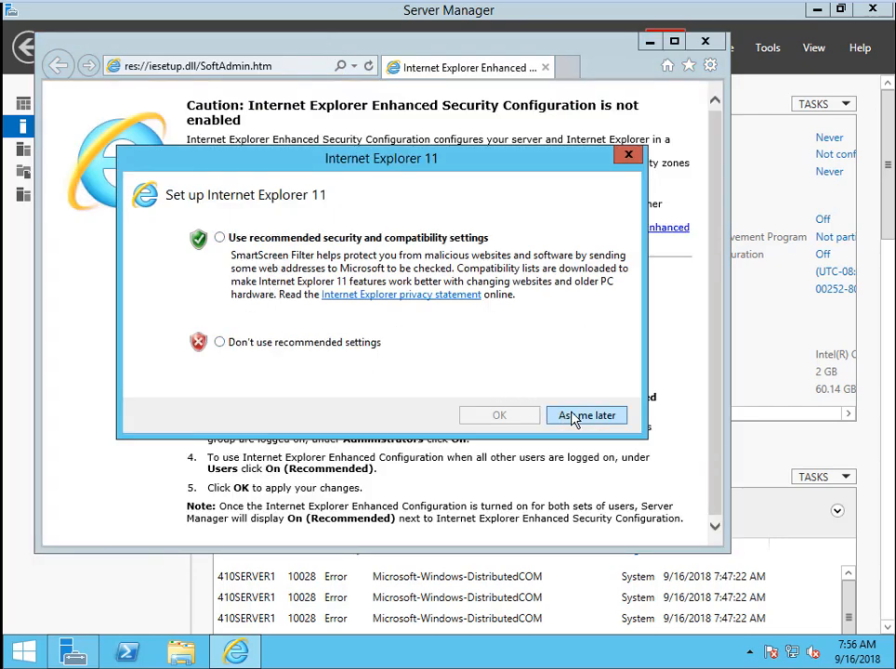
{"action": "left_click", "coordinate": [586, 416]}
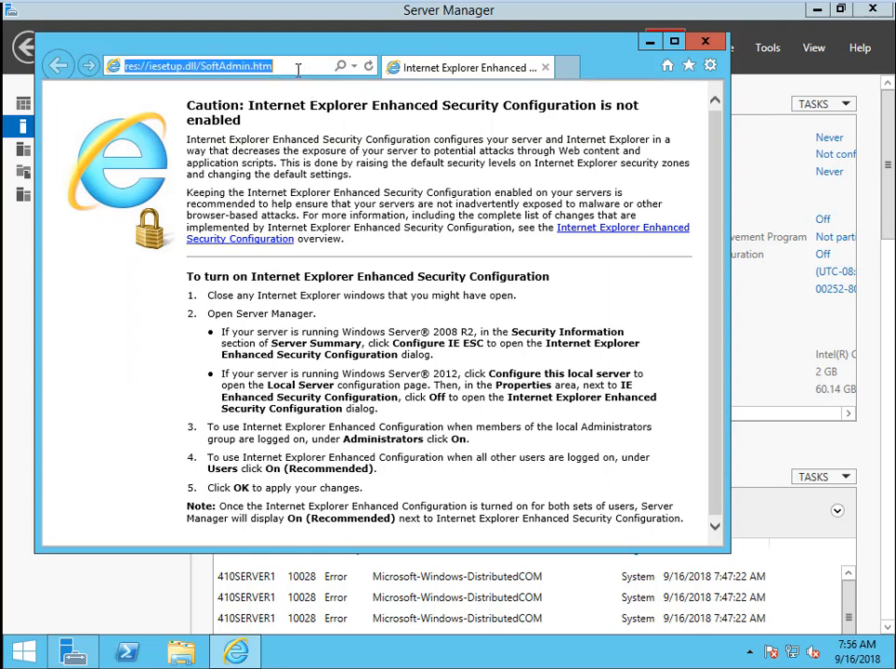
{"action": "type", "text": "google.com/?gws_rd=ssl"}
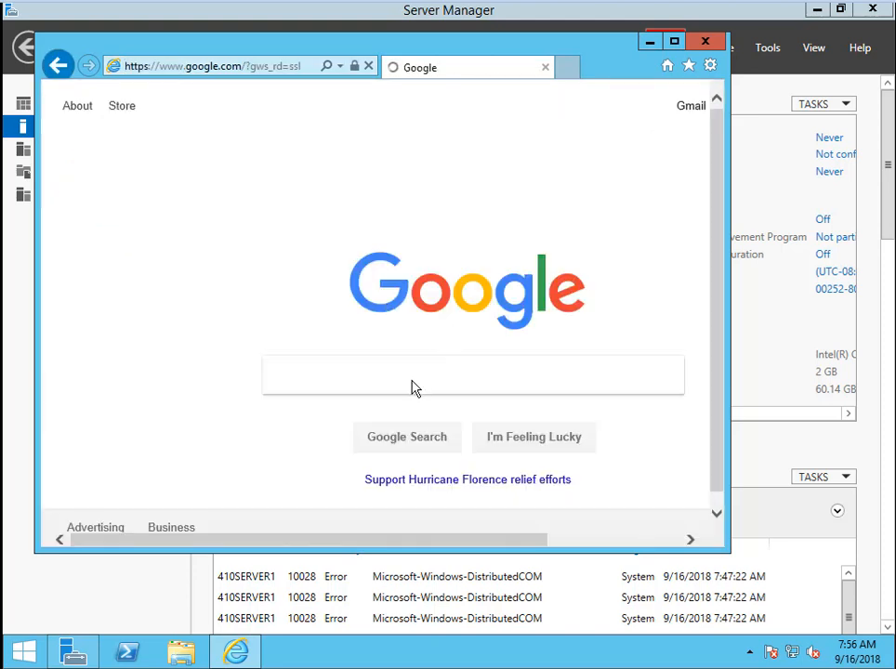
Step: Search Google for 'foxit pdf reader'
{"action": "left_click", "coordinate": [413, 375]}
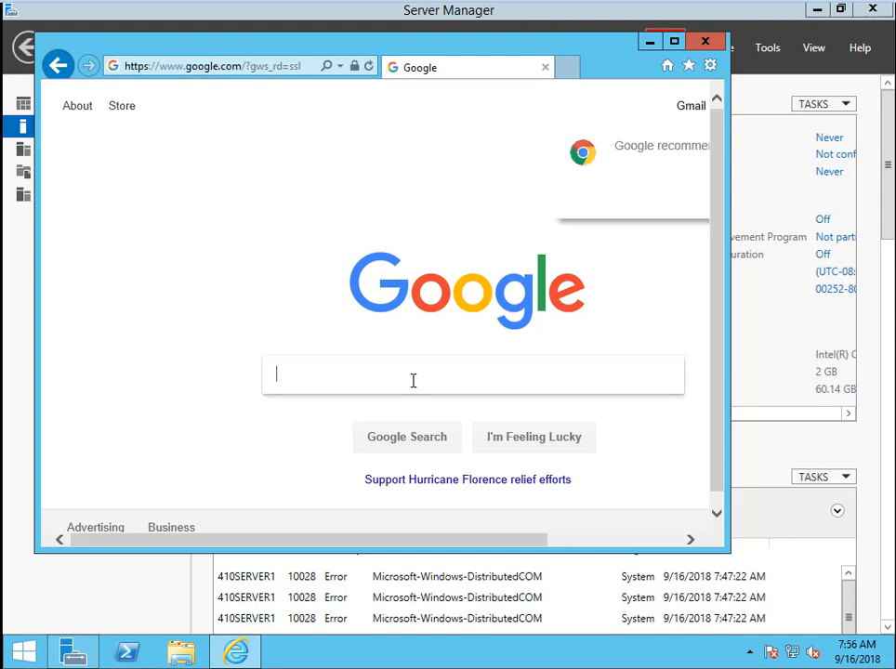
{"action": "type", "text": "foxit pdf re"}
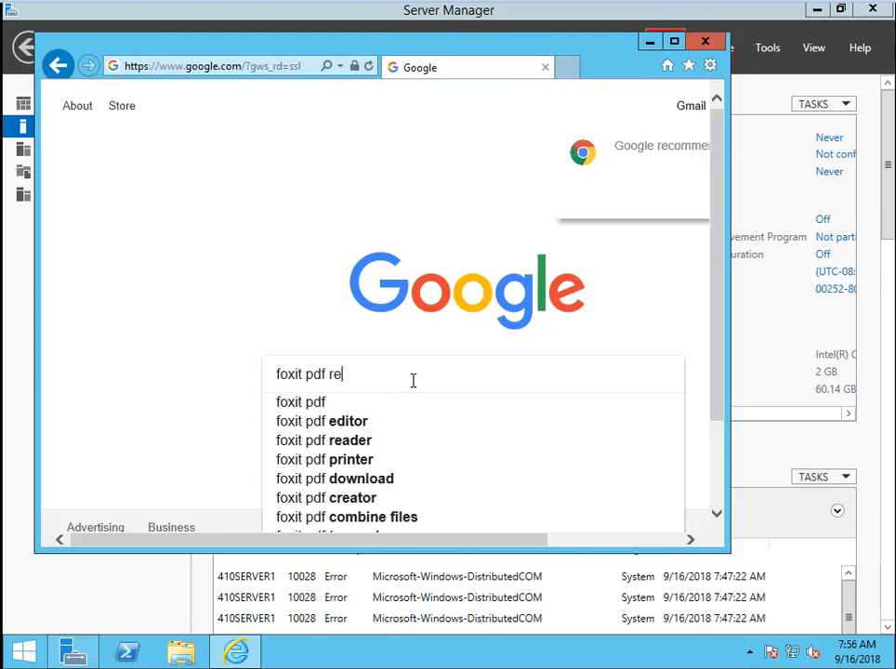
{"action": "left_click", "coordinate": [322, 440]}
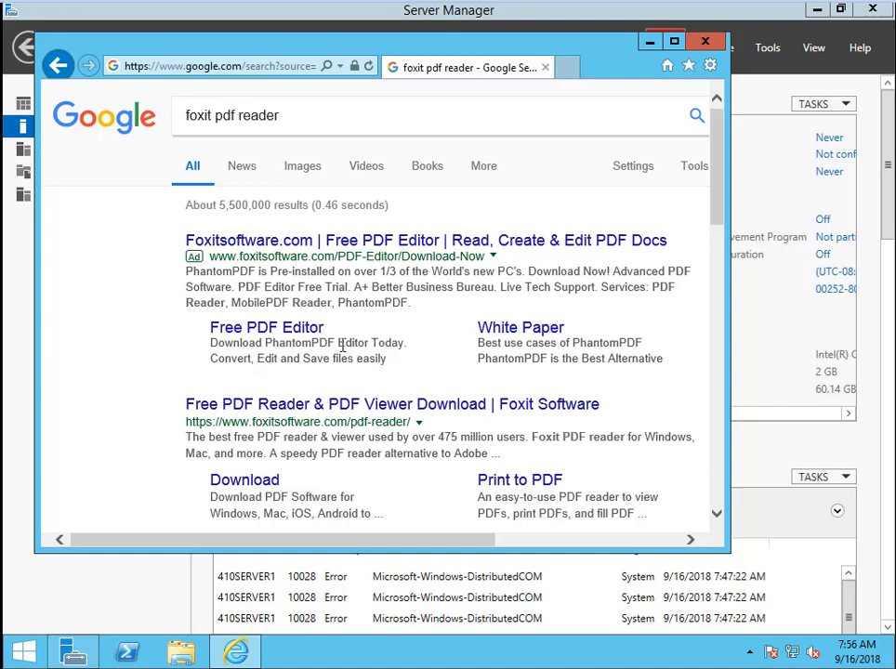
{"action": "scroll", "scroll_direction": "down", "scroll_amount": 3}
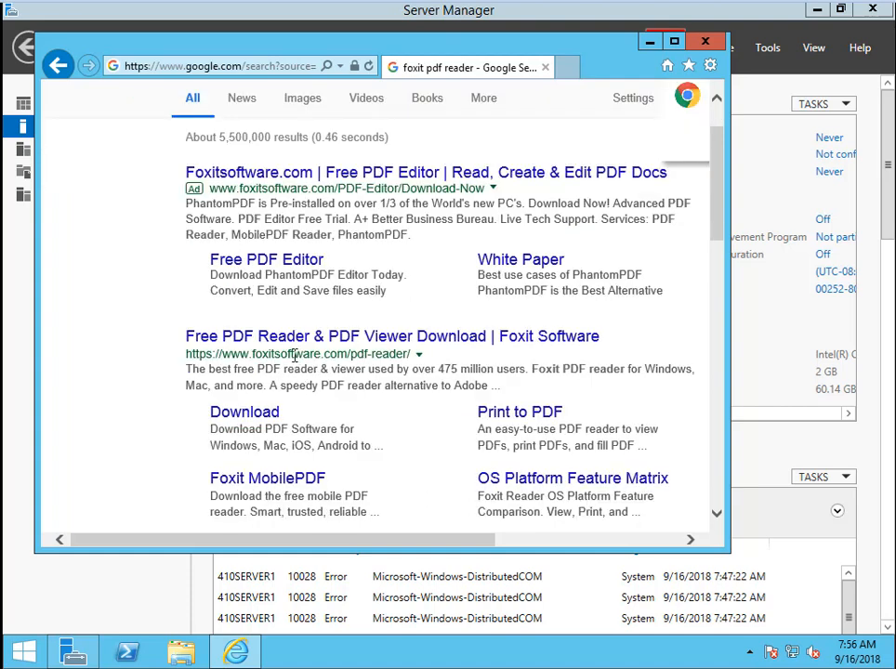
Step: Open the Foxit Software result and scroll down to the Foxit Reader download entry
{"action": "left_click", "coordinate": [393, 336]}
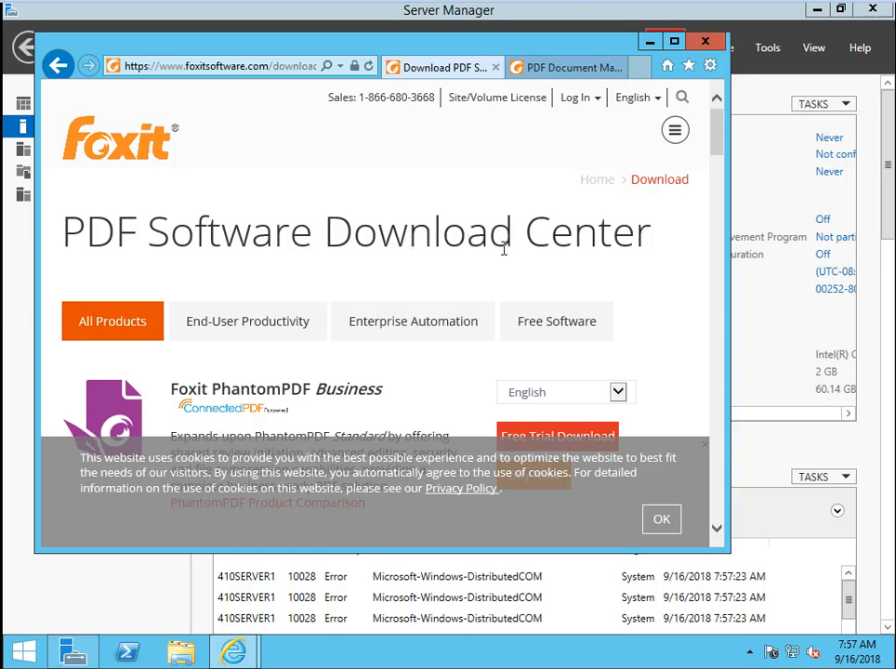
{"action": "scroll", "scroll_direction": "down", "scroll_amount": 3}
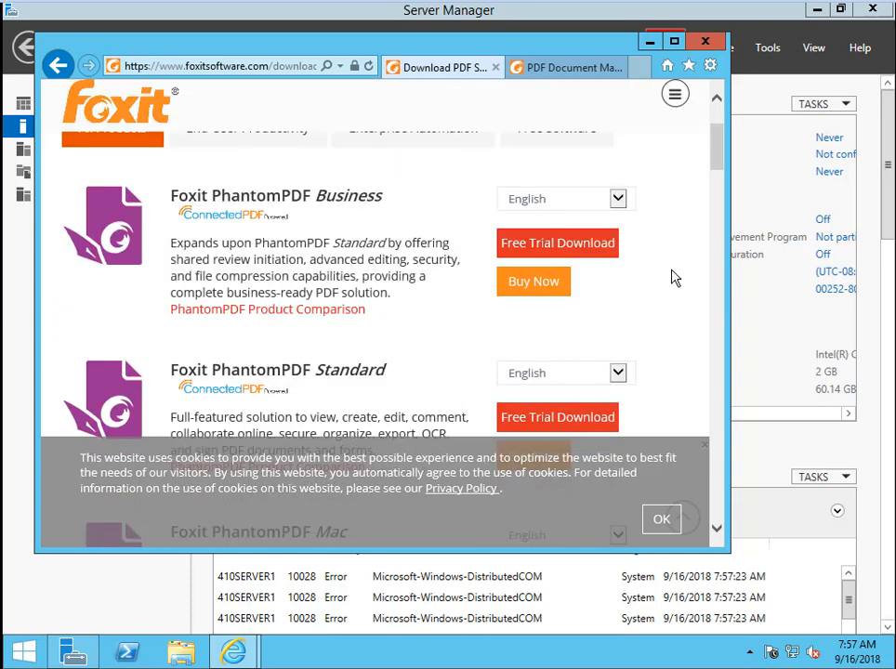
{"action": "scroll", "scroll_direction": "down", "scroll_amount": 3}
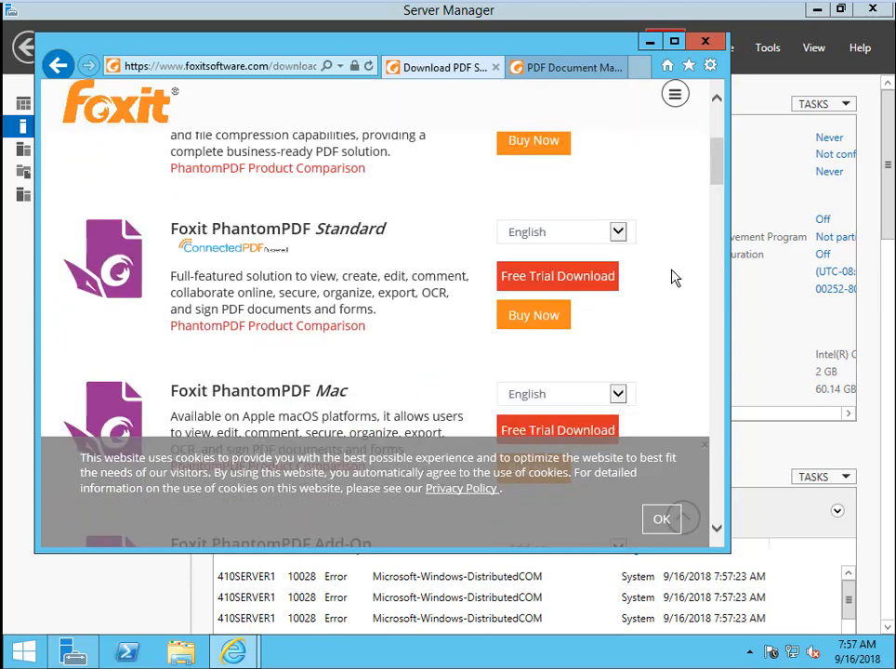
{"action": "scroll", "scroll_direction": "down", "scroll_amount": 3}
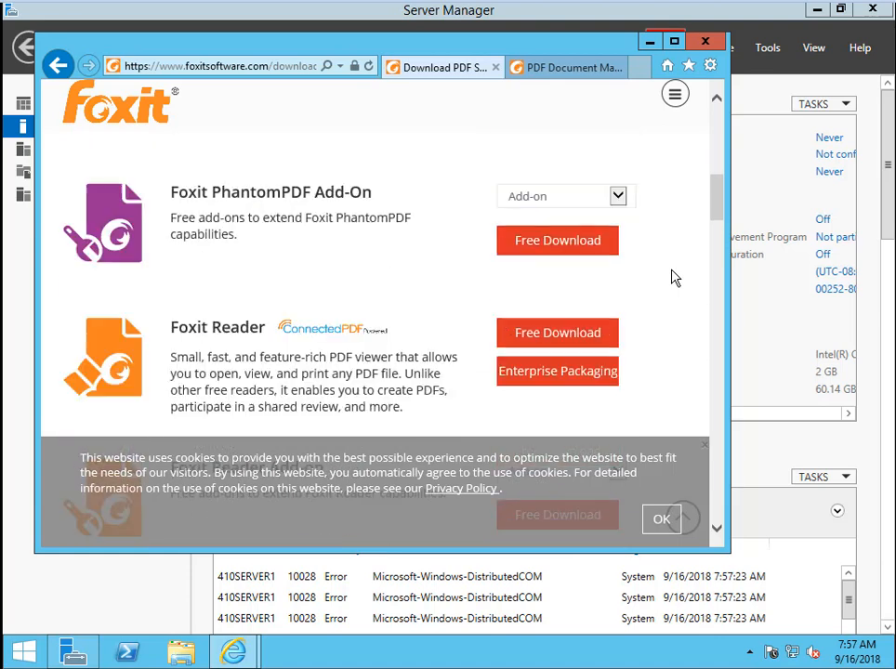
{"action": "mouse_move", "coordinate": [206, 351]}
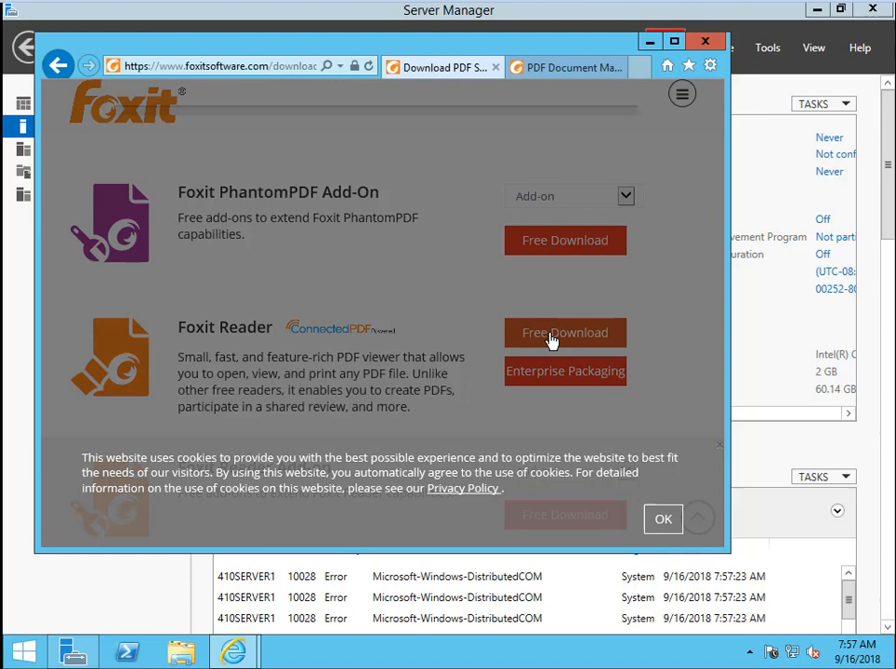
Step: Download and save the Windows English installer FoxitReader92_Setup_Prom_IS.exe
{"action": "left_click", "coordinate": [565, 333]}
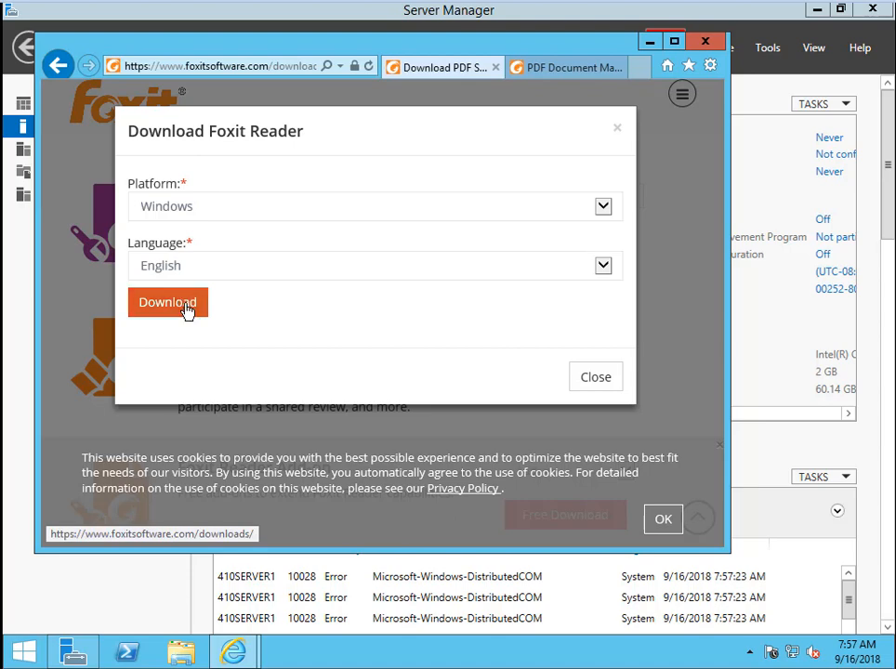
{"action": "left_click", "coordinate": [167, 302]}
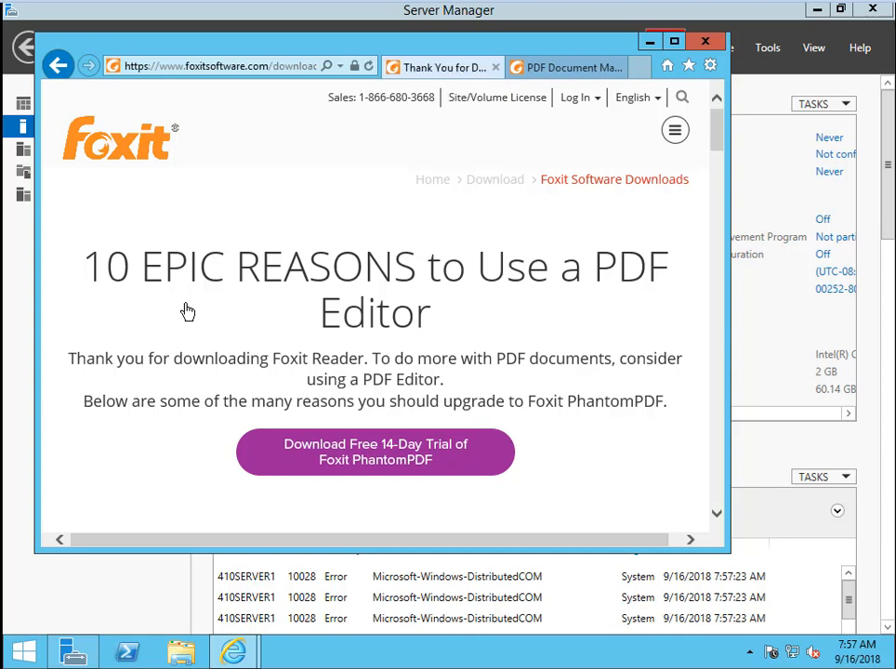
{"action": "left_click", "coordinate": [375, 452]}
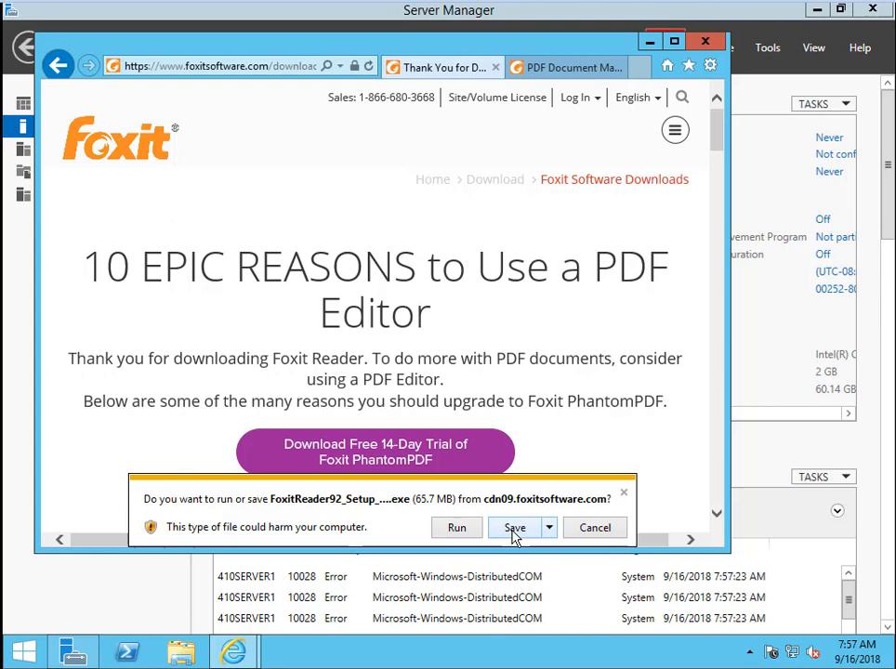
{"action": "left_click", "coordinate": [515, 527]}
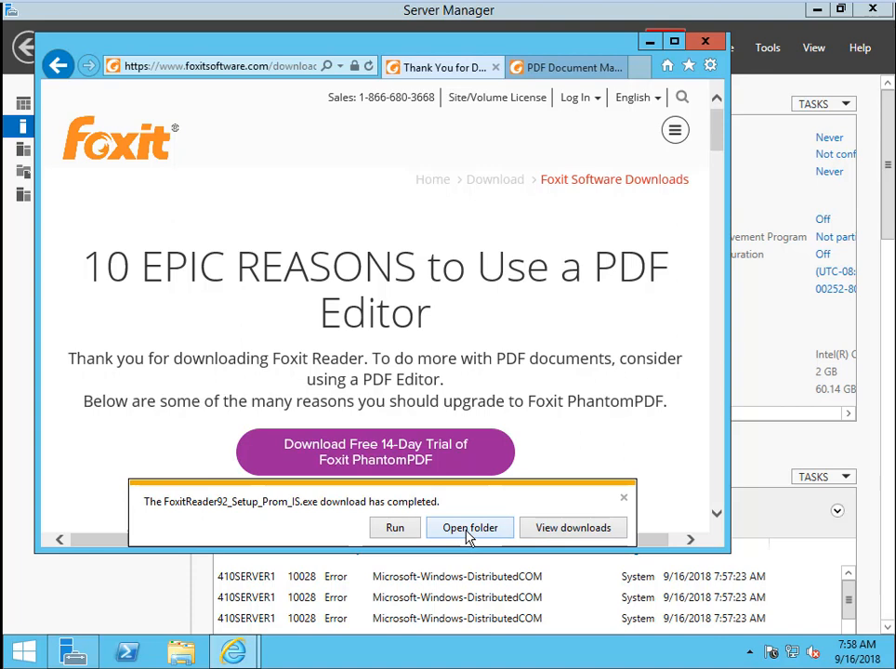
Step: Run FoxitReader92_Setup_Prom_IS from the Downloads folder, allowing it past the security warning
{"action": "left_click", "coordinate": [470, 527]}
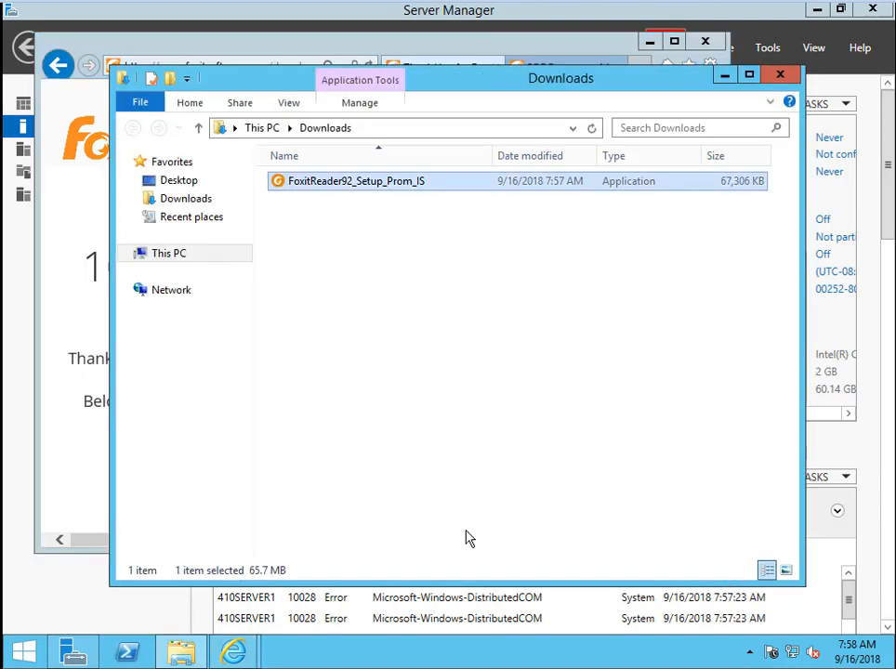
{"action": "mouse_move", "coordinate": [374, 193]}
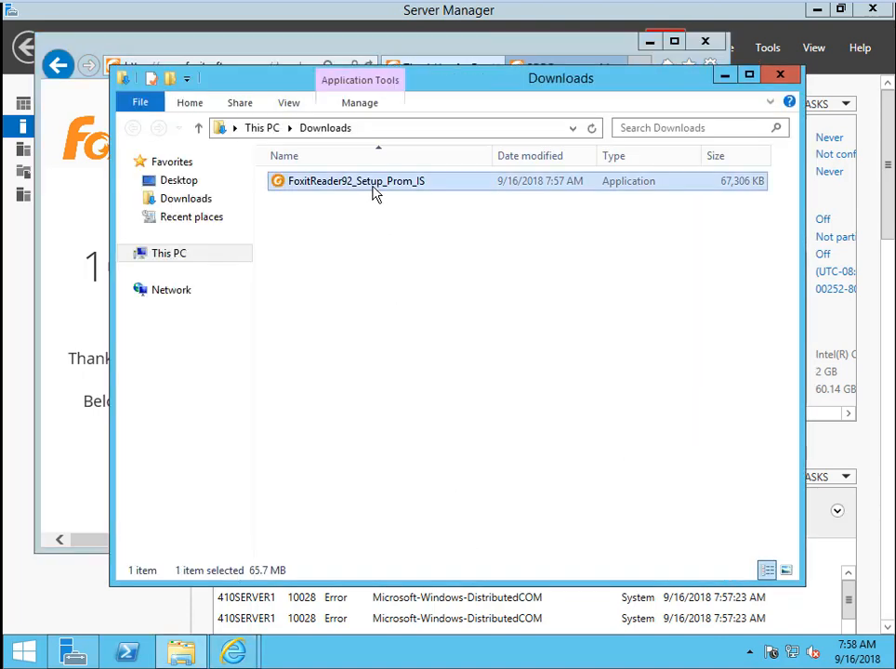
{"action": "double_click", "coordinate": [357, 181]}
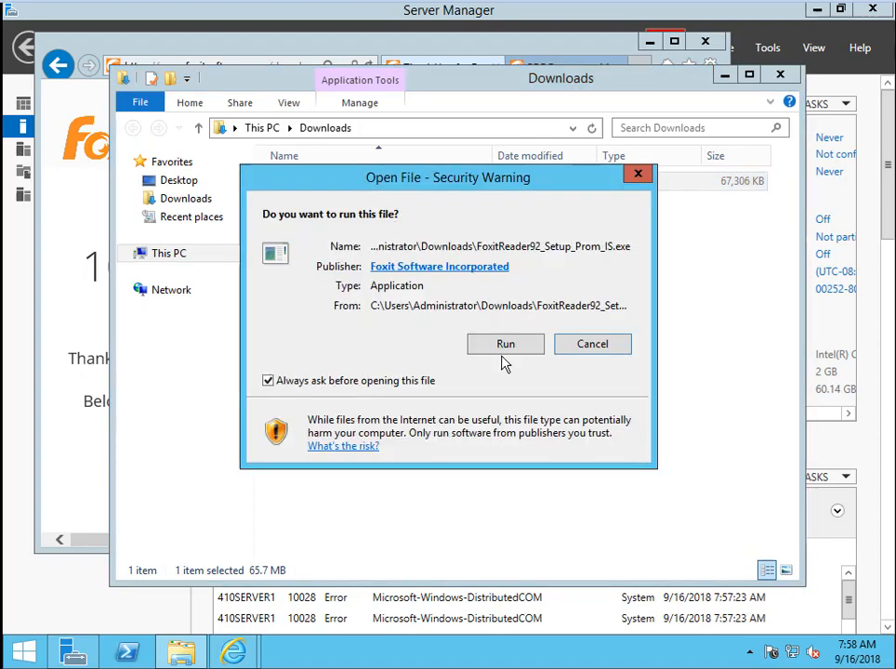
{"action": "left_click", "coordinate": [506, 344]}
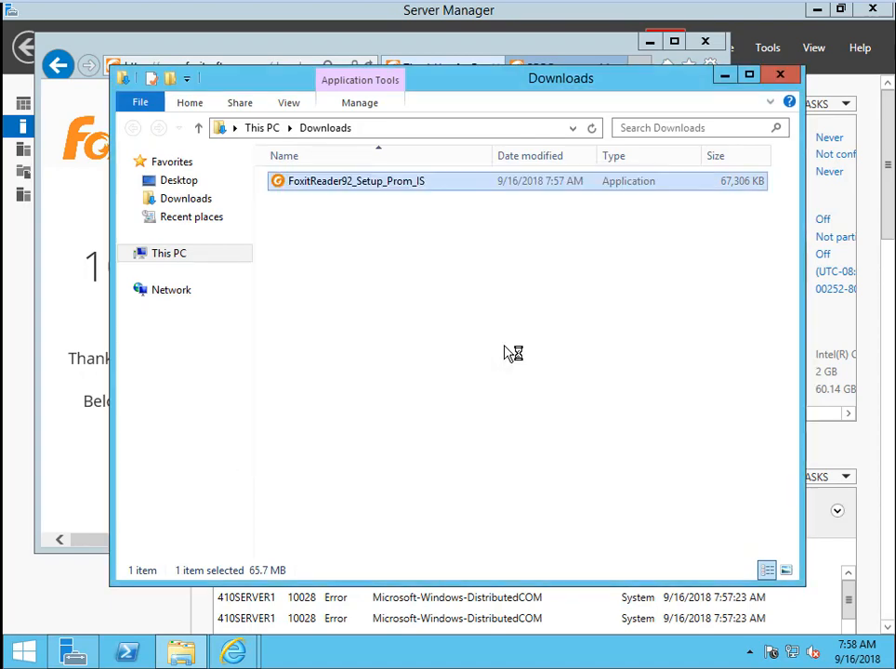
{"action": "double_click", "coordinate": [356, 180]}
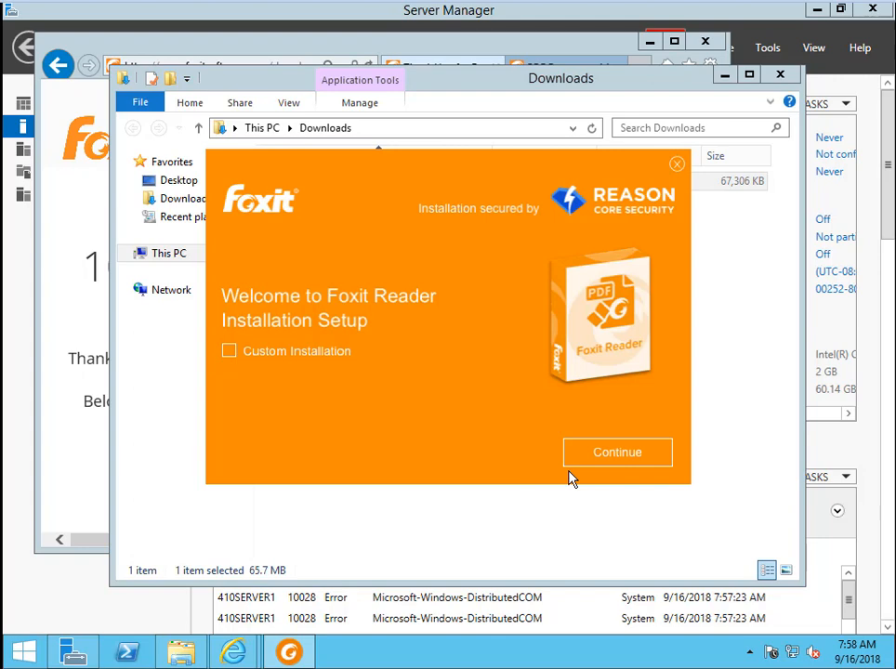
Step: Install Foxit Reader without launching it, then close Internet Explorer and all its tabs
{"action": "left_click", "coordinate": [616, 453]}
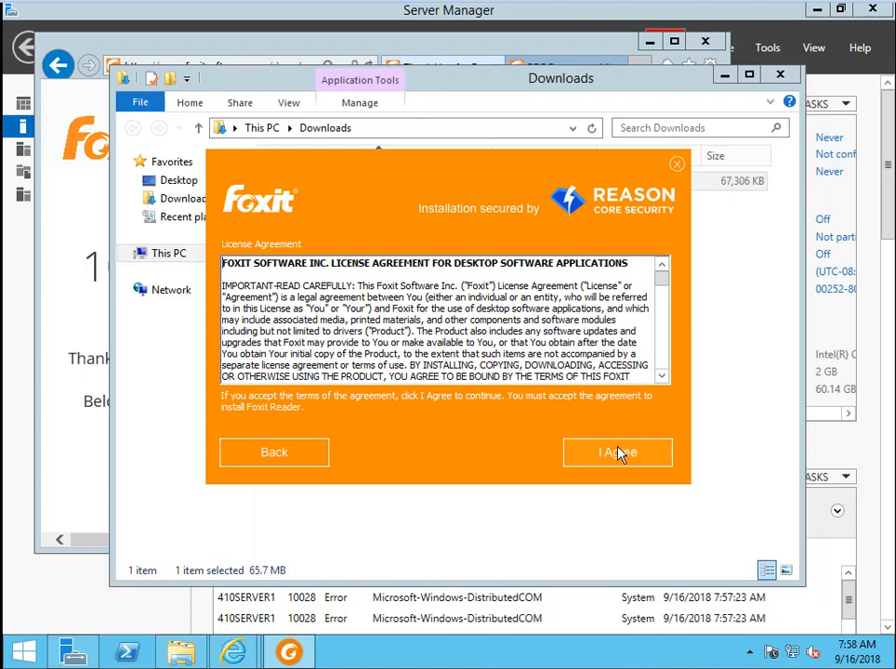
{"action": "left_click", "coordinate": [617, 453]}
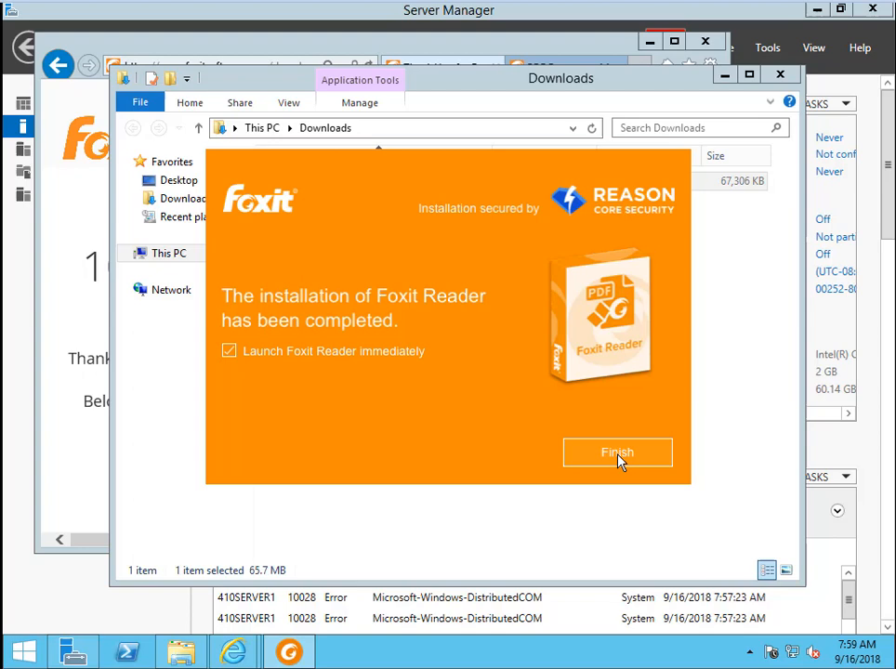
{"action": "mouse_move", "coordinate": [238, 370]}
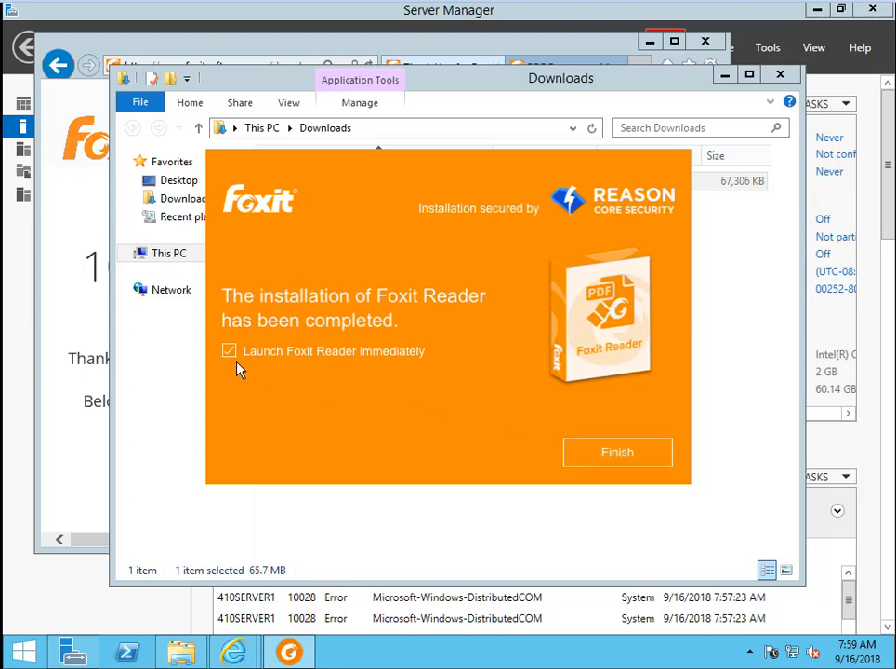
{"action": "mouse_move", "coordinate": [232, 363]}
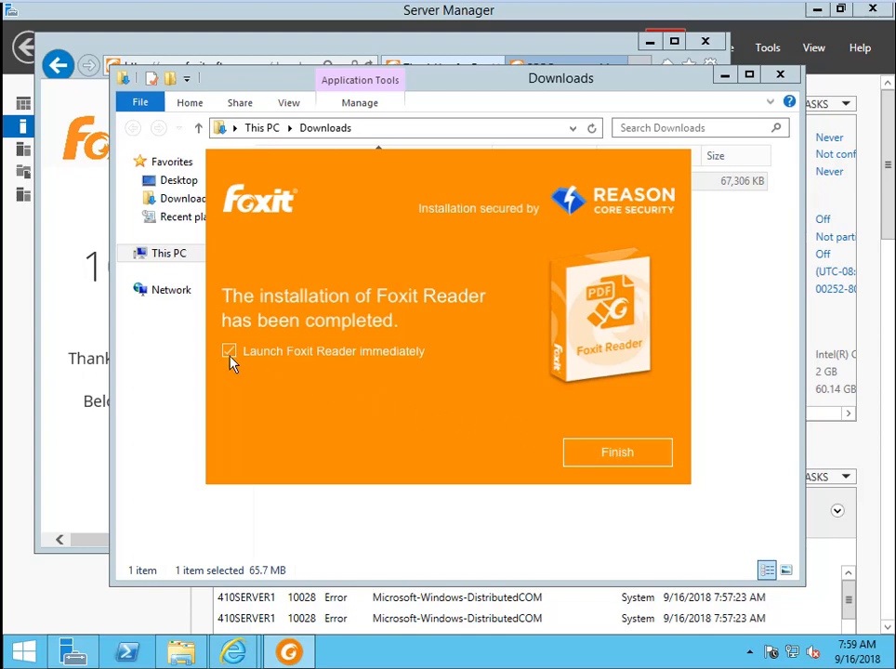
{"action": "left_click", "coordinate": [229, 351]}
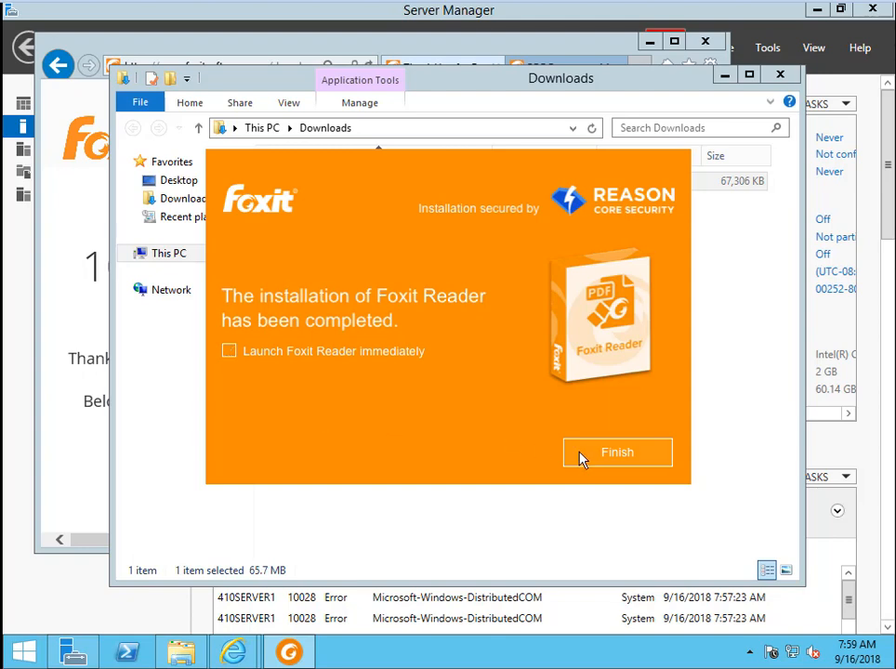
{"action": "left_click", "coordinate": [617, 453]}
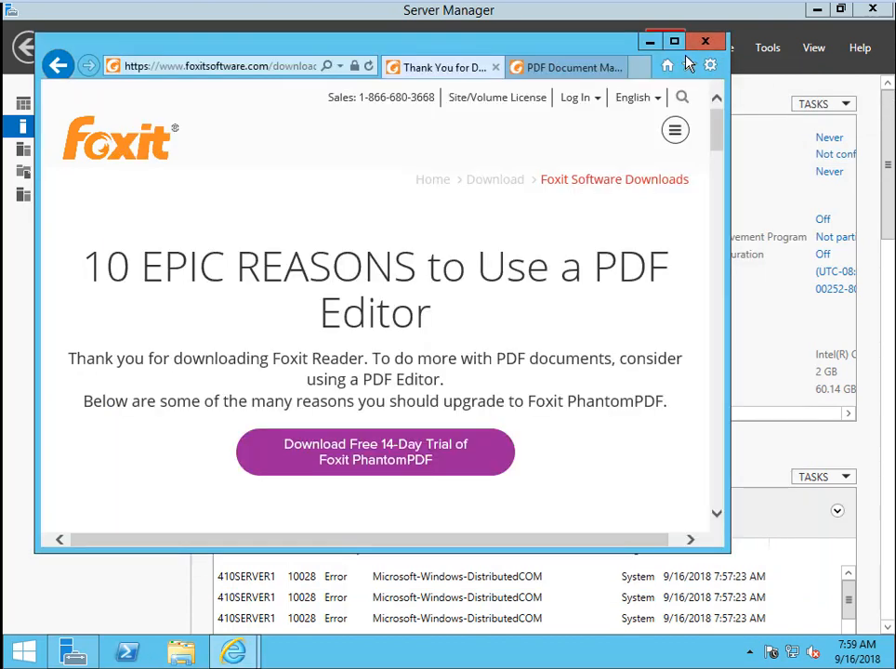
{"action": "left_click", "coordinate": [706, 40]}
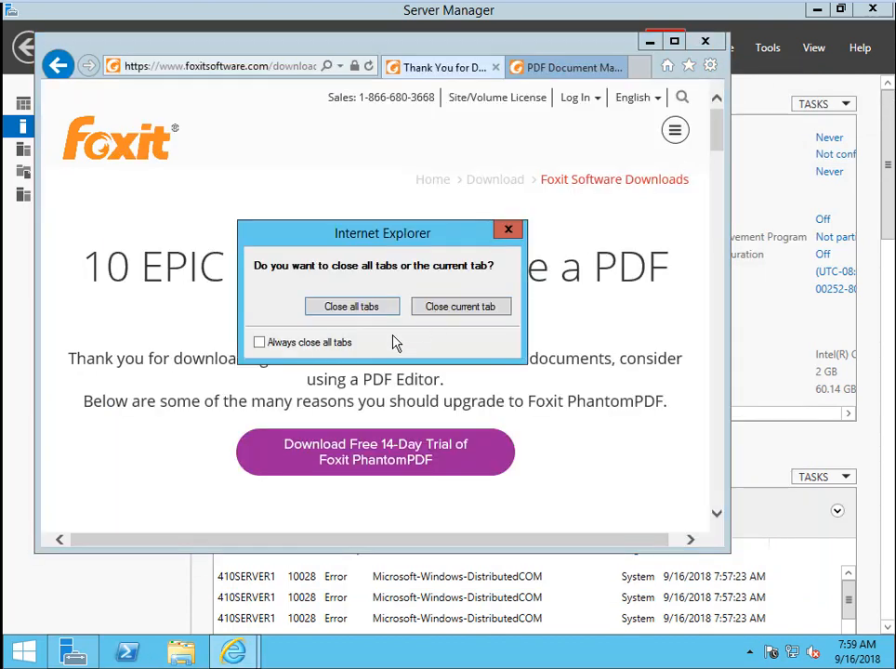
{"action": "left_click", "coordinate": [351, 307]}
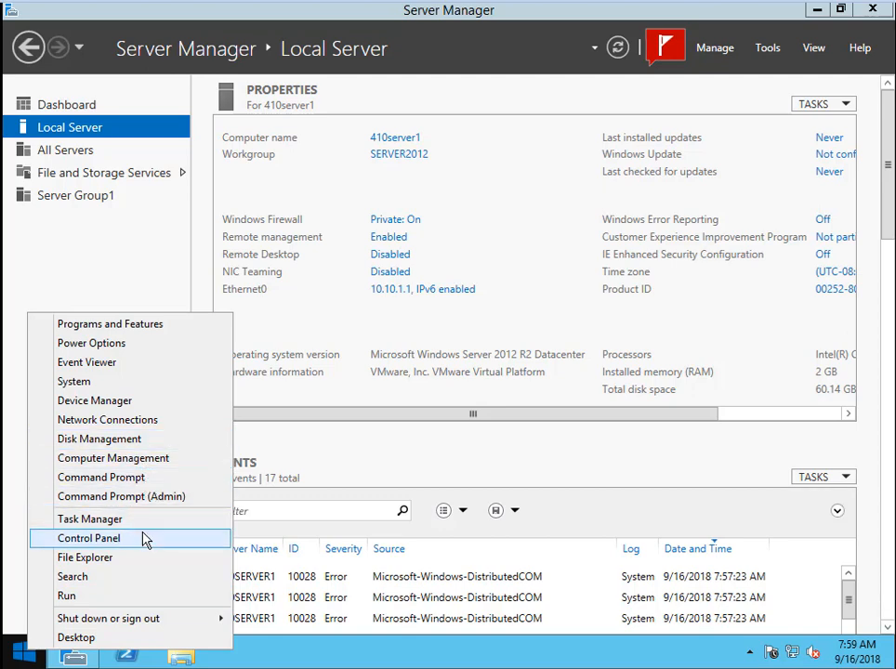
Step: Open Control Panel from the Start button's right-click menu
{"action": "left_click", "coordinate": [88, 538]}
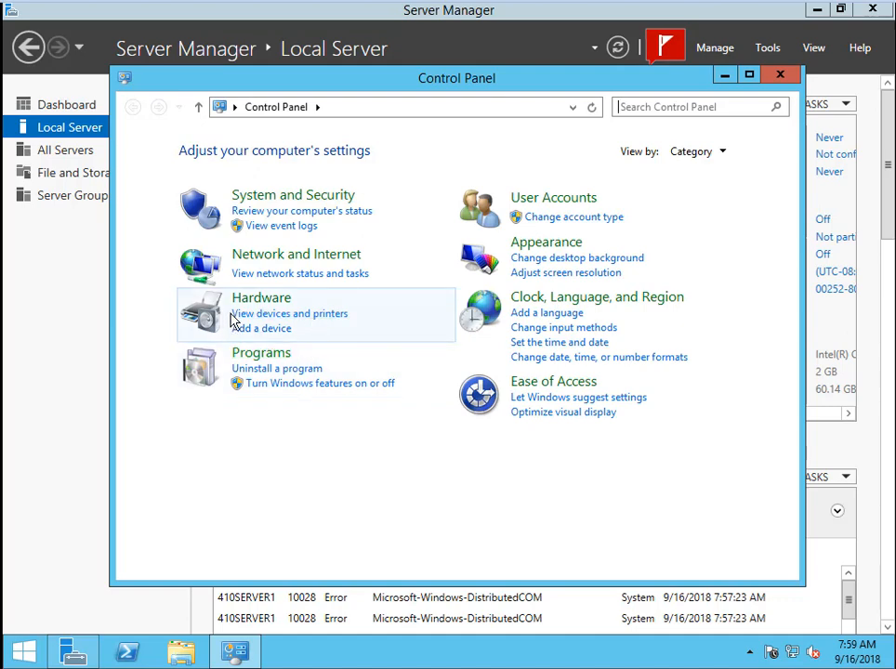
{"action": "mouse_move", "coordinate": [333, 318]}
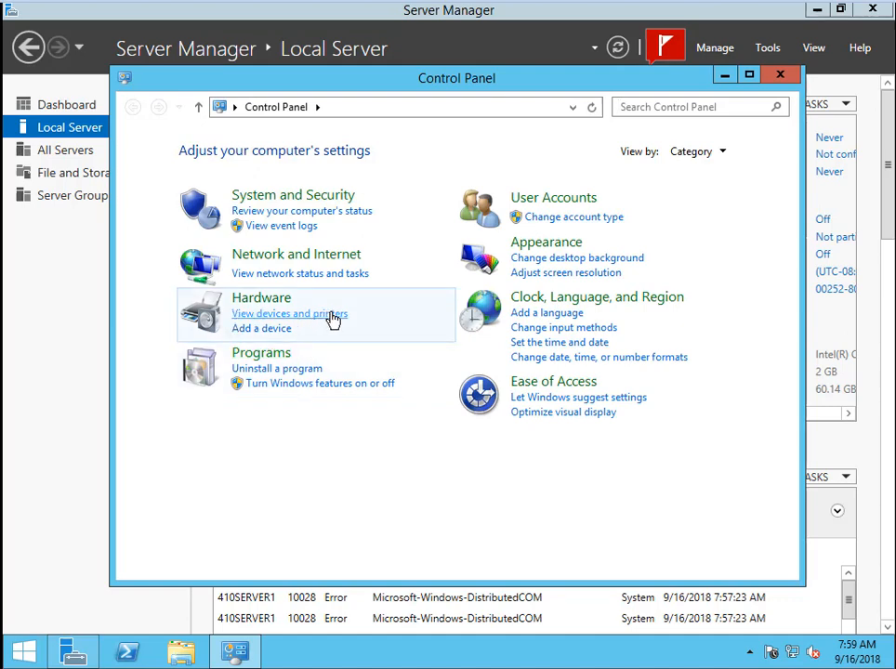
Step: Open Devices and Printers, then select and right-click Foxit Reader PDF Printer
{"action": "left_click", "coordinate": [289, 313]}
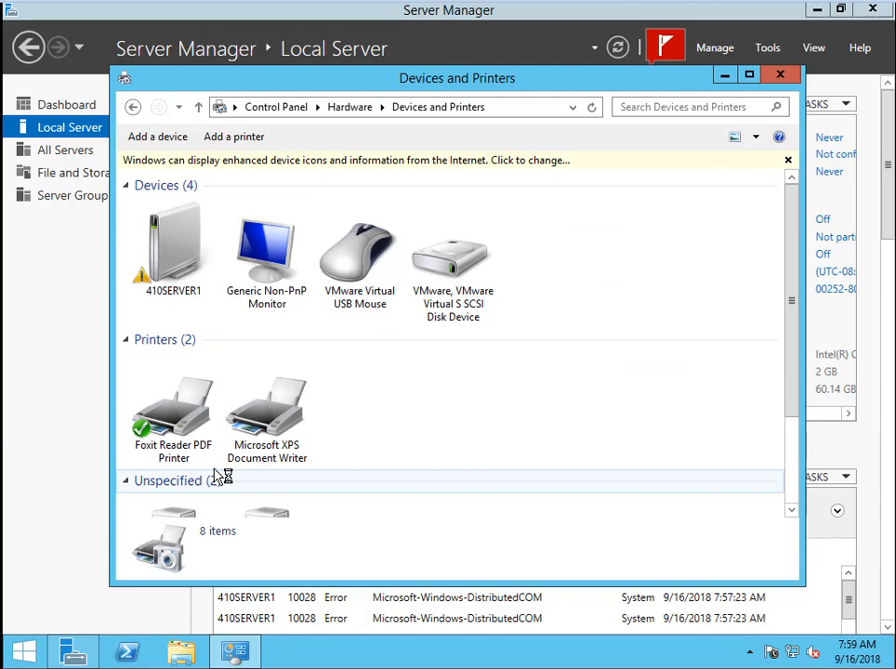
{"action": "mouse_move", "coordinate": [174, 400]}
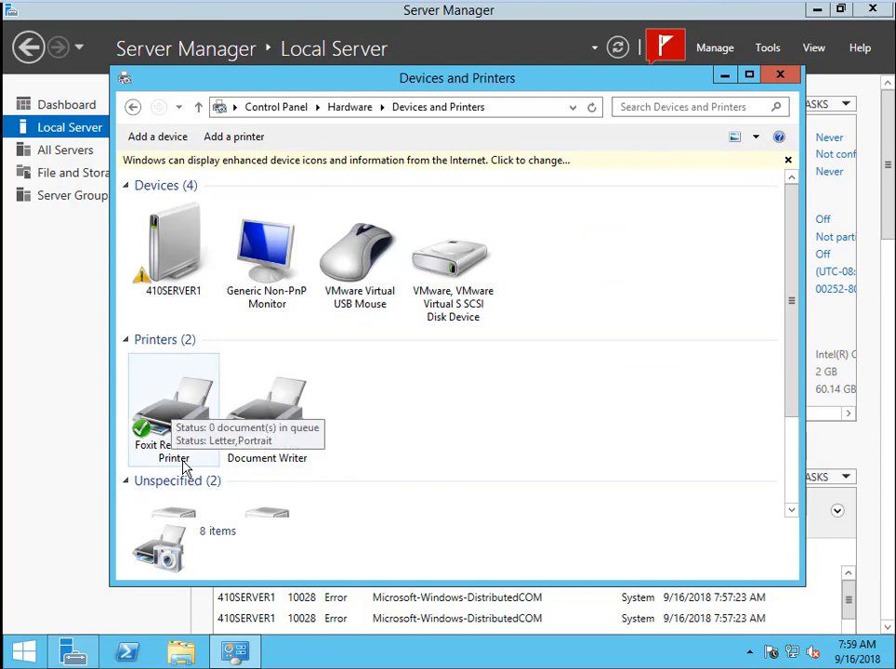
{"action": "mouse_move", "coordinate": [283, 478]}
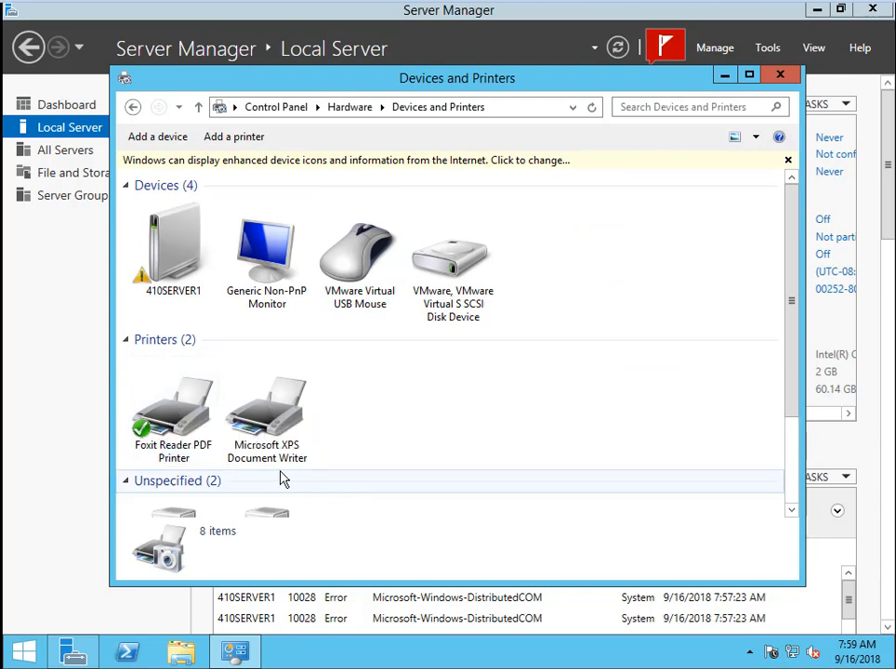
{"action": "mouse_move", "coordinate": [186, 400]}
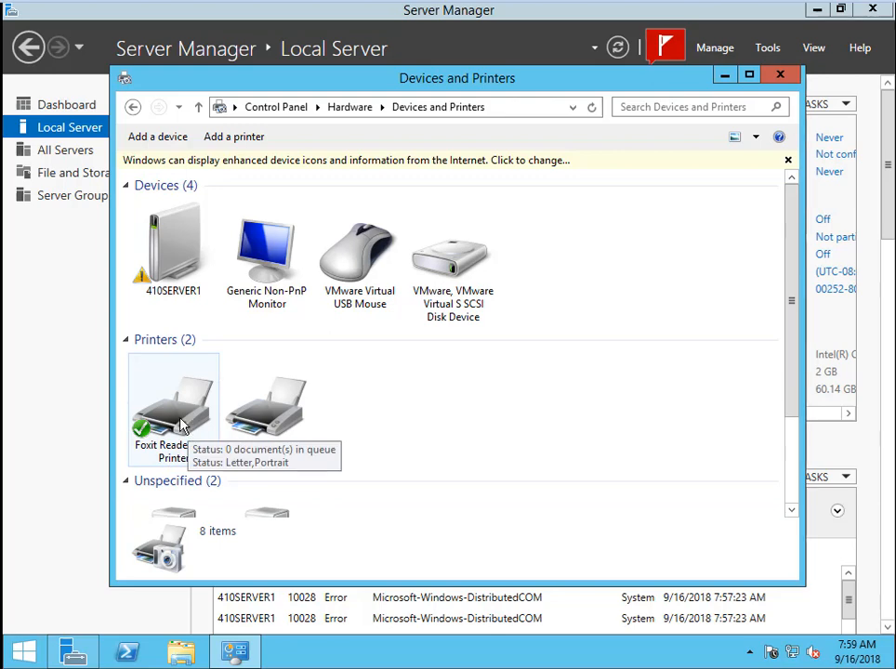
{"action": "left_click", "coordinate": [173, 400]}
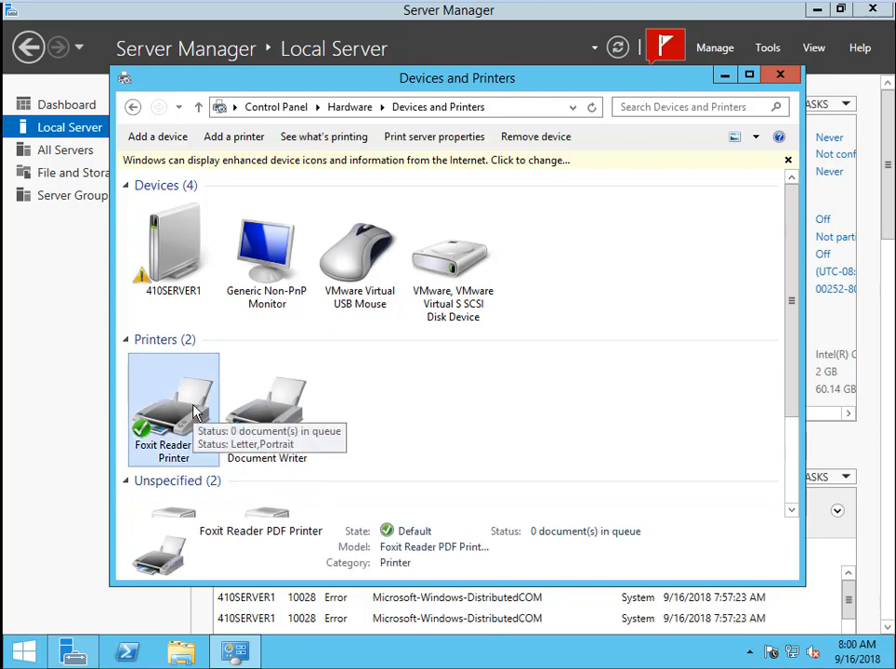
{"action": "right_click", "coordinate": [173, 400]}
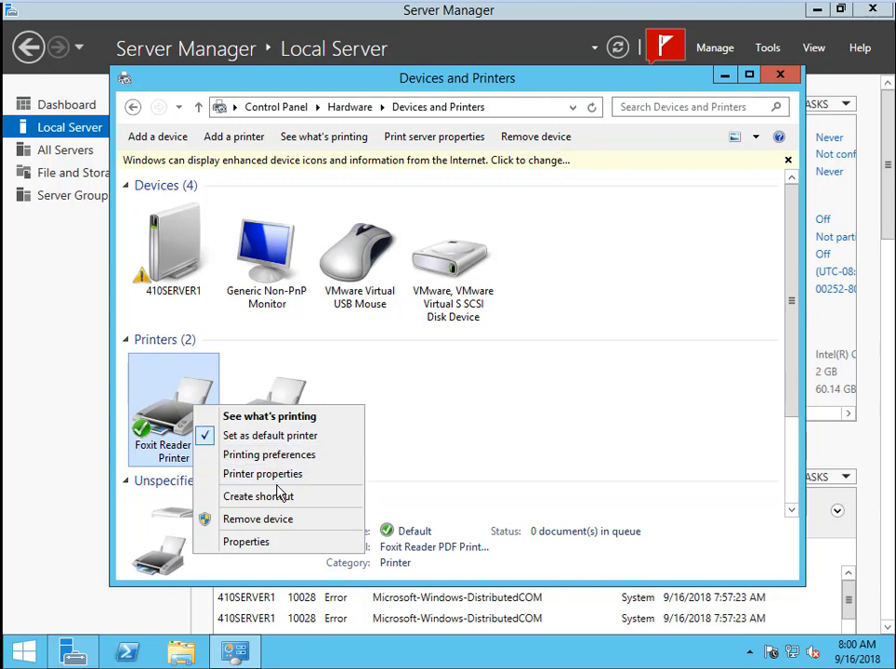
{"action": "mouse_move", "coordinate": [276, 474]}
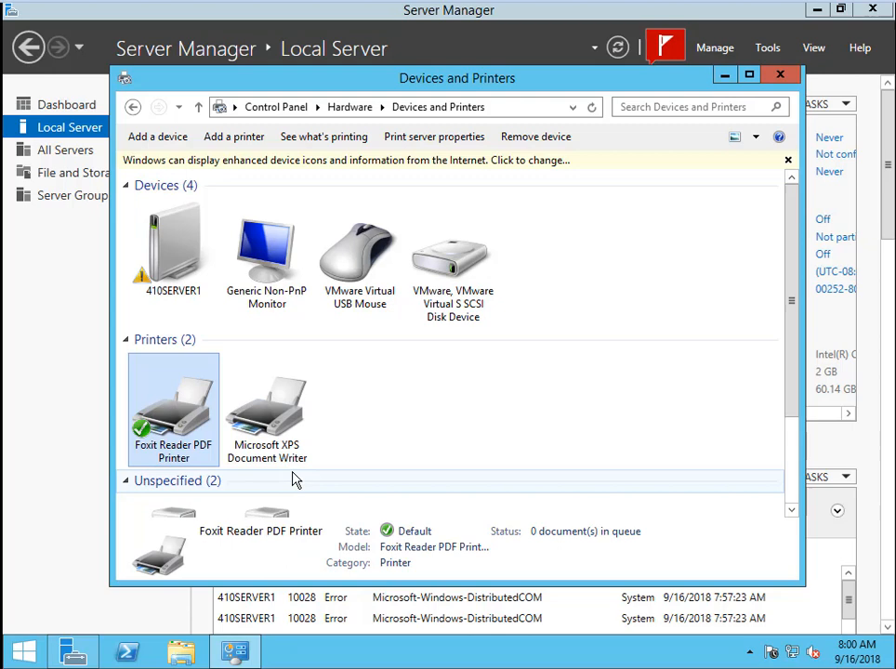
Step: Turn on sharing for the Foxit Reader PDF Printer with share name 'SharedPrinter1' and confirm
{"action": "double_click", "coordinate": [173, 399]}
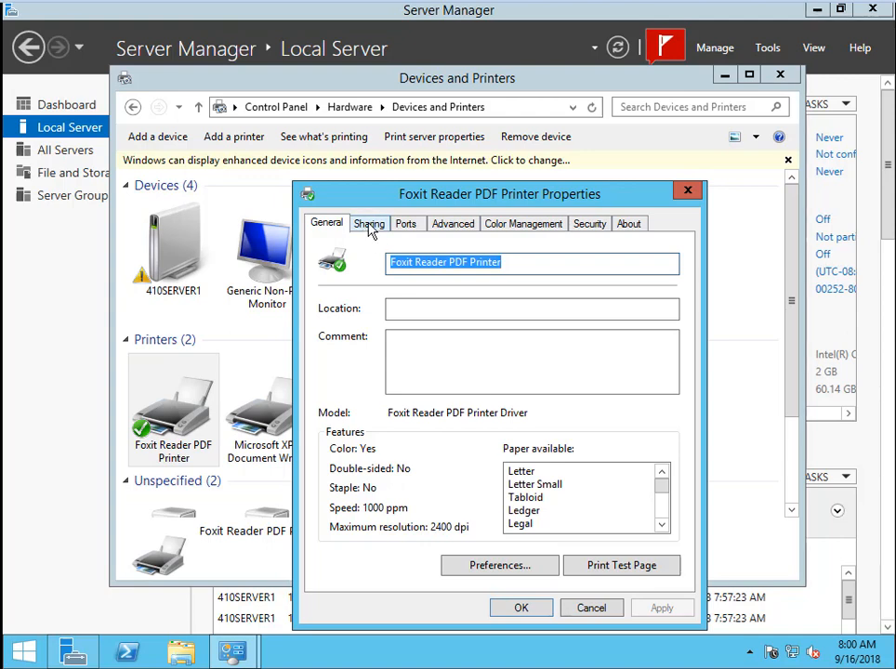
{"action": "left_click", "coordinate": [369, 224]}
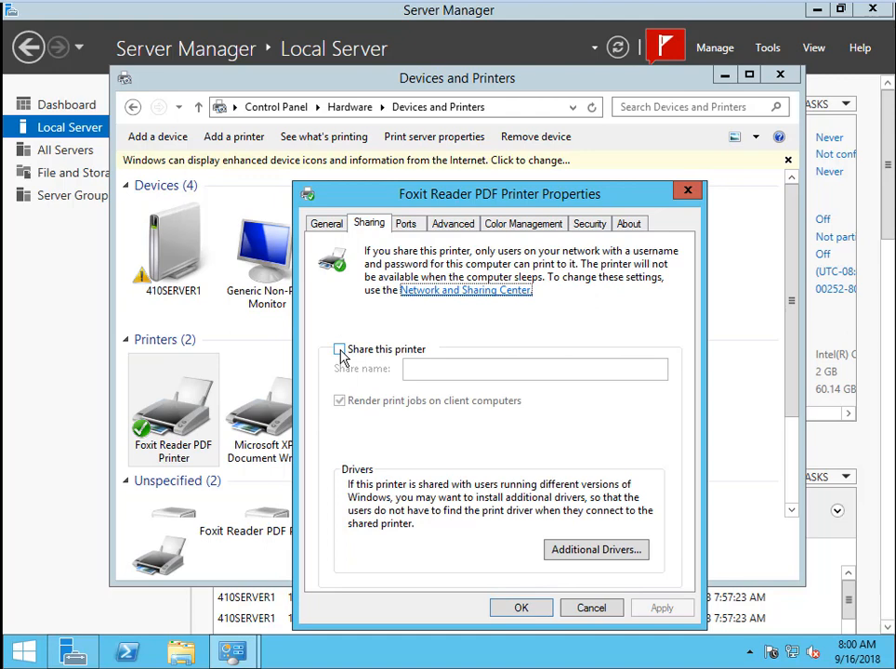
{"action": "left_click", "coordinate": [339, 348]}
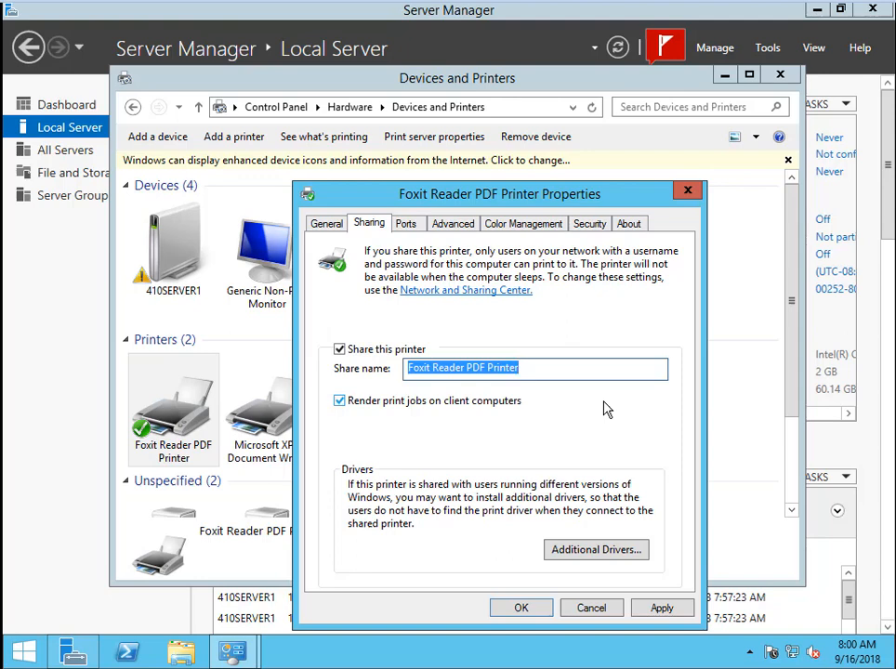
{"action": "type", "text": "Shared"}
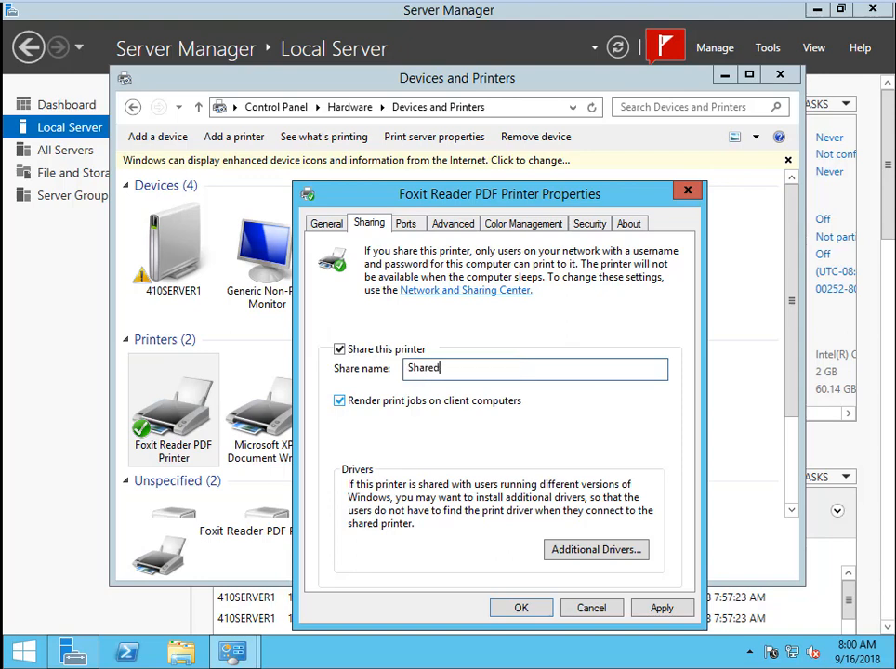
{"action": "type", "text": "Printer"}
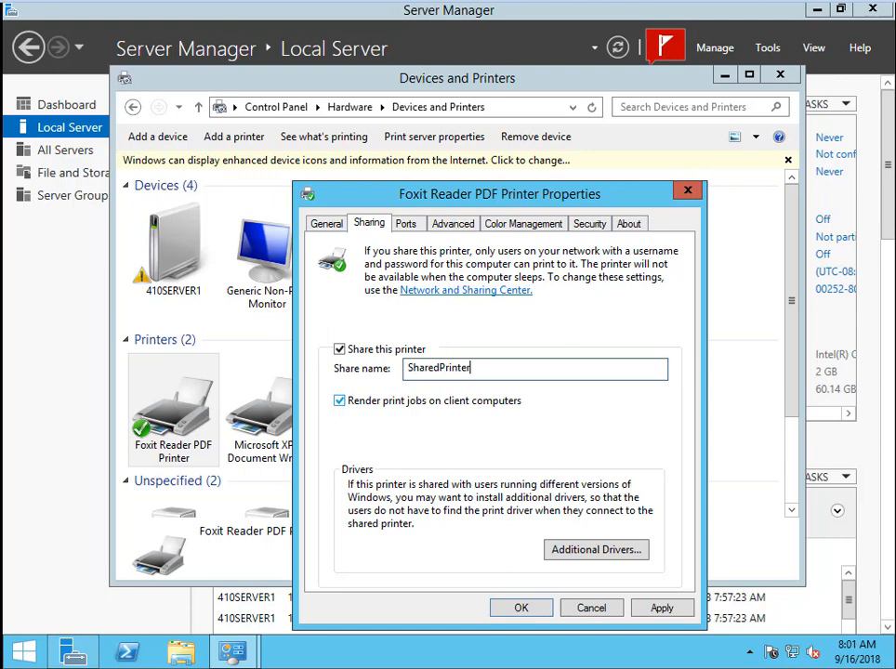
{"action": "type", "text": "1"}
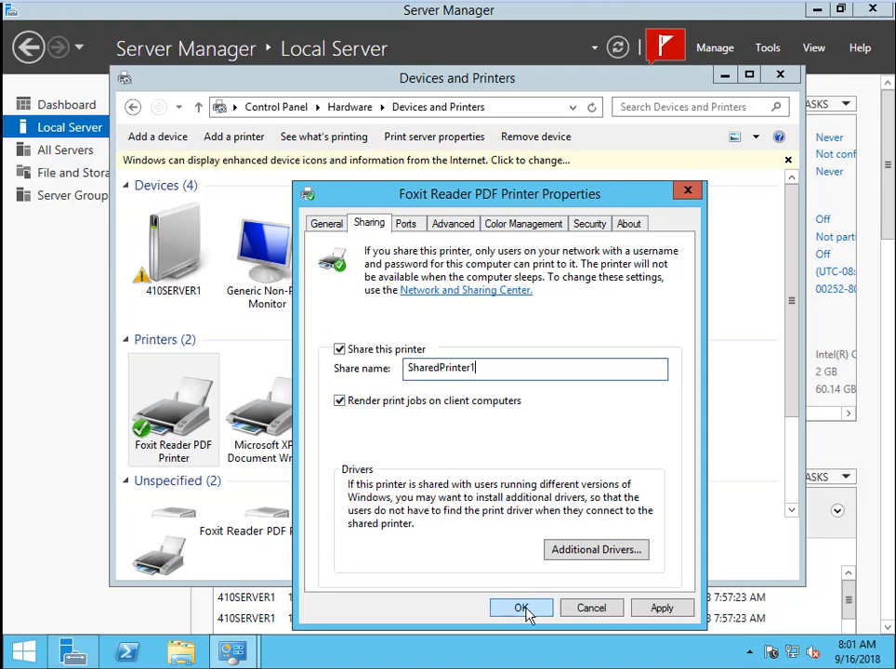
{"action": "left_click", "coordinate": [521, 608]}
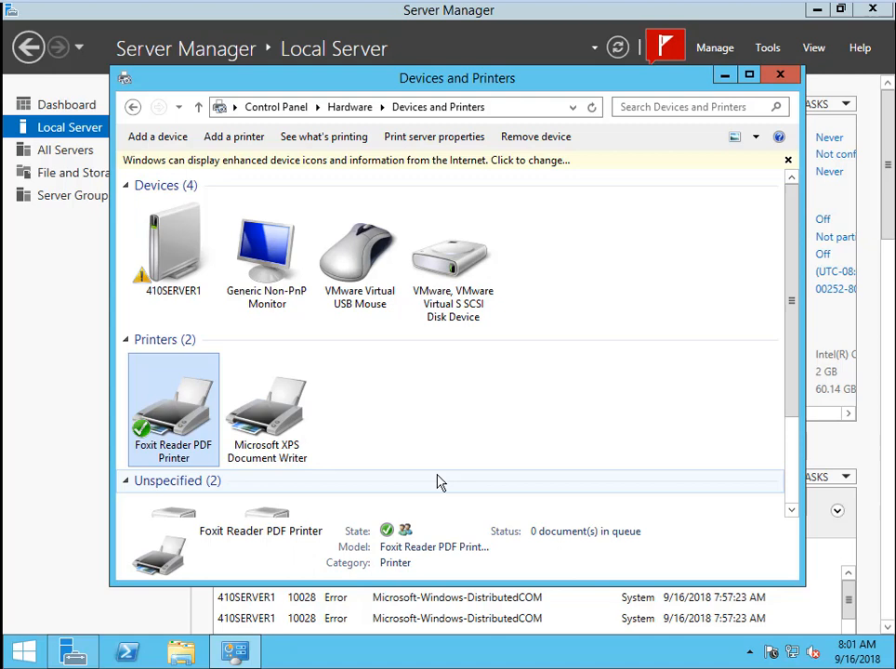
{"action": "mouse_move", "coordinate": [172, 416]}
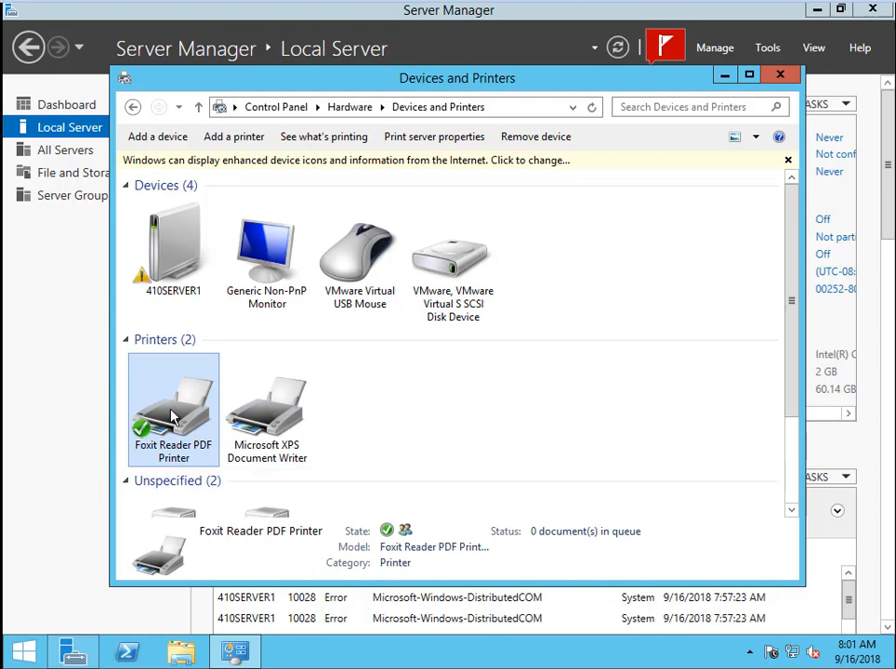
Step: Print a test page from the Foxit Reader PDF Printer, saving Test Page.pdf to the Desktop
{"action": "right_click", "coordinate": [173, 409]}
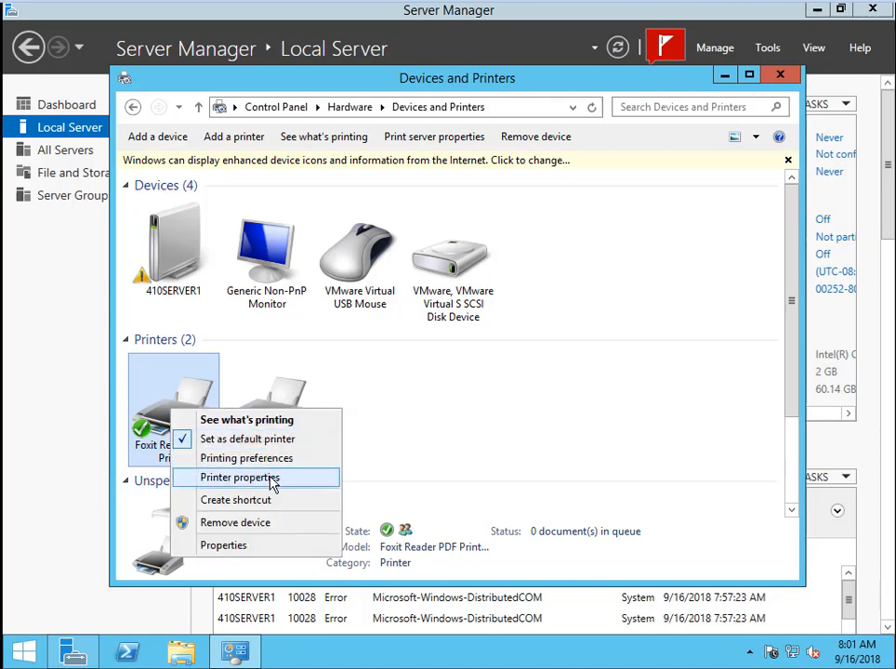
{"action": "mouse_move", "coordinate": [279, 483]}
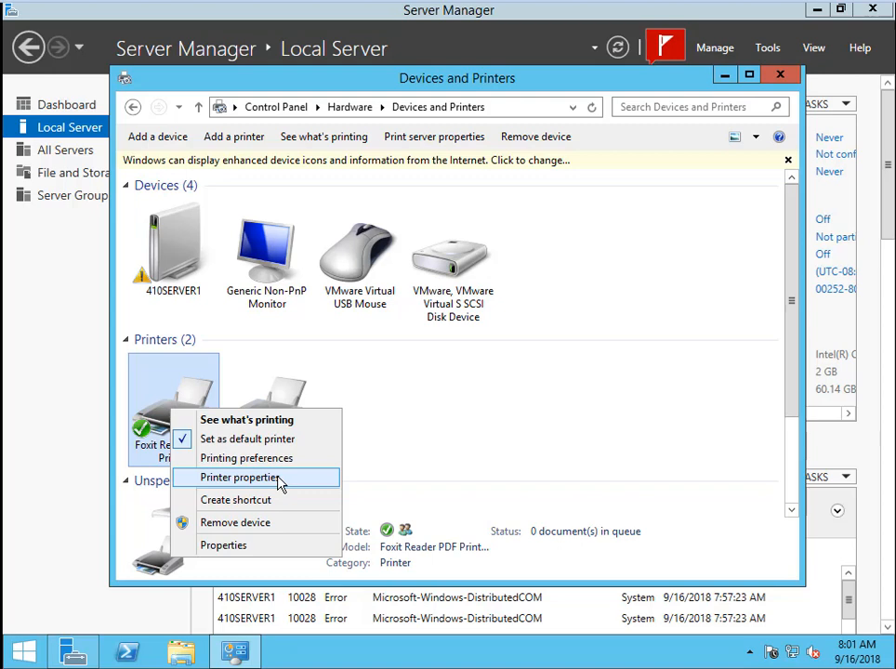
{"action": "left_click", "coordinate": [240, 477]}
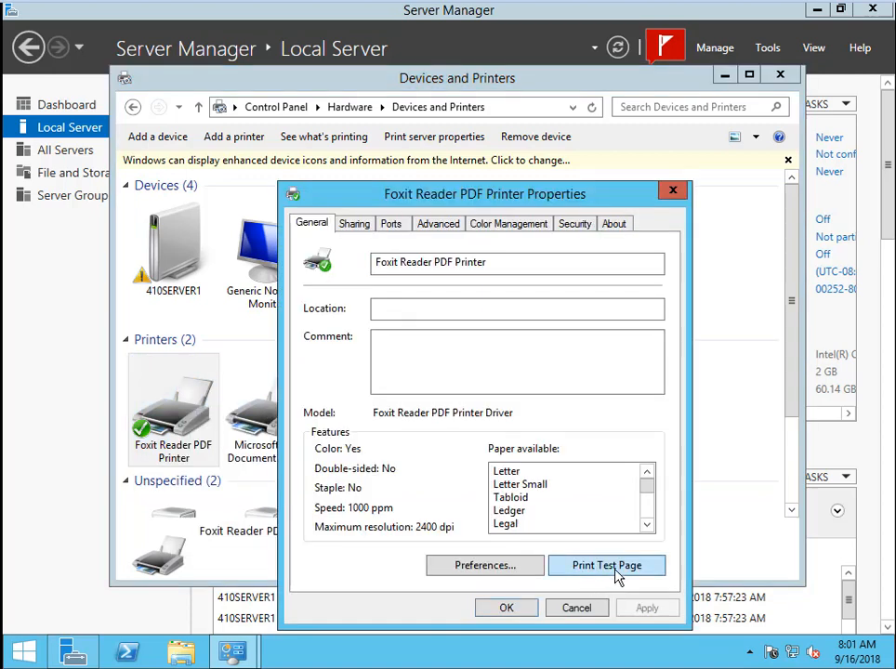
{"action": "left_click", "coordinate": [607, 565]}
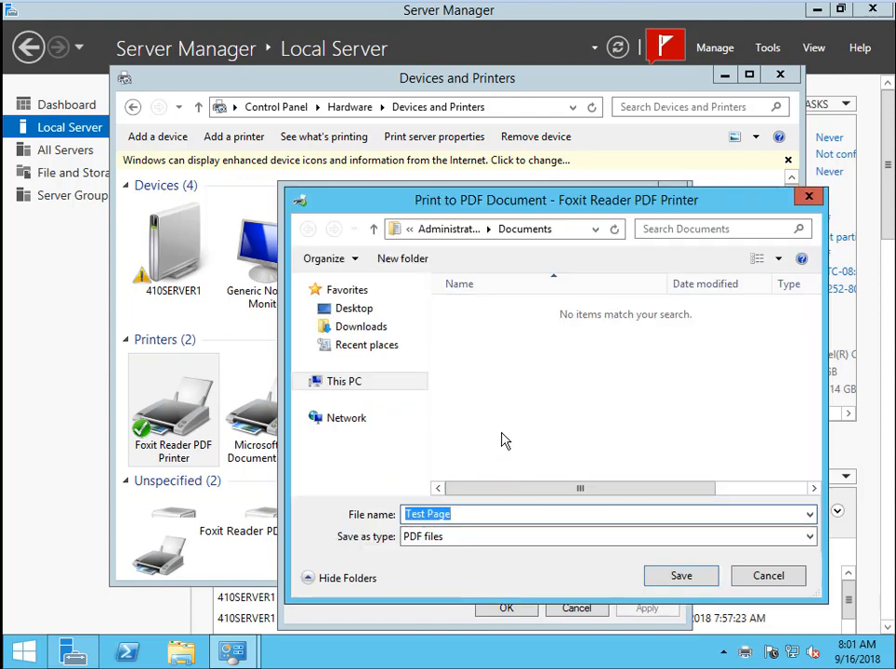
{"action": "mouse_move", "coordinate": [493, 581]}
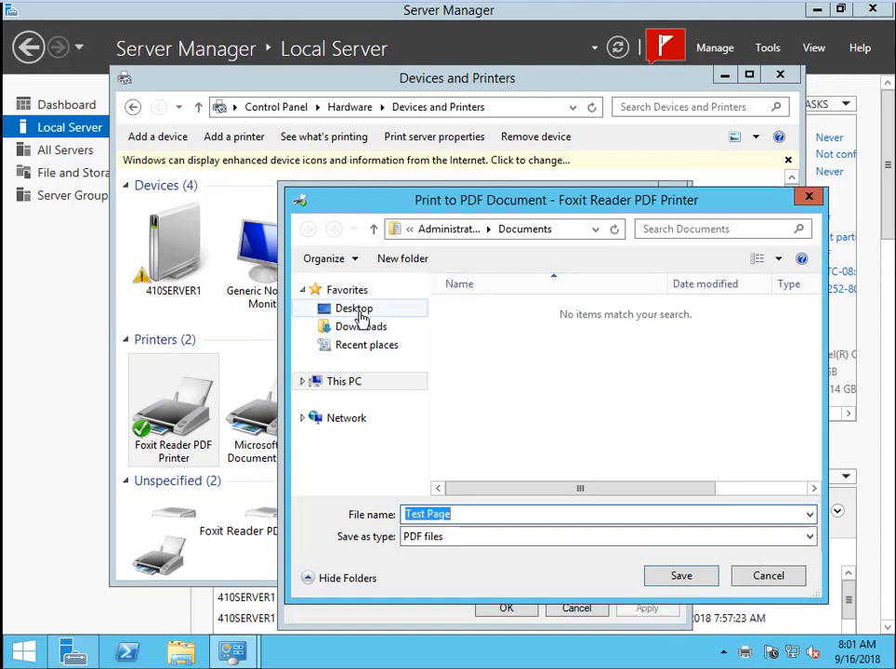
{"action": "left_click", "coordinate": [354, 307]}
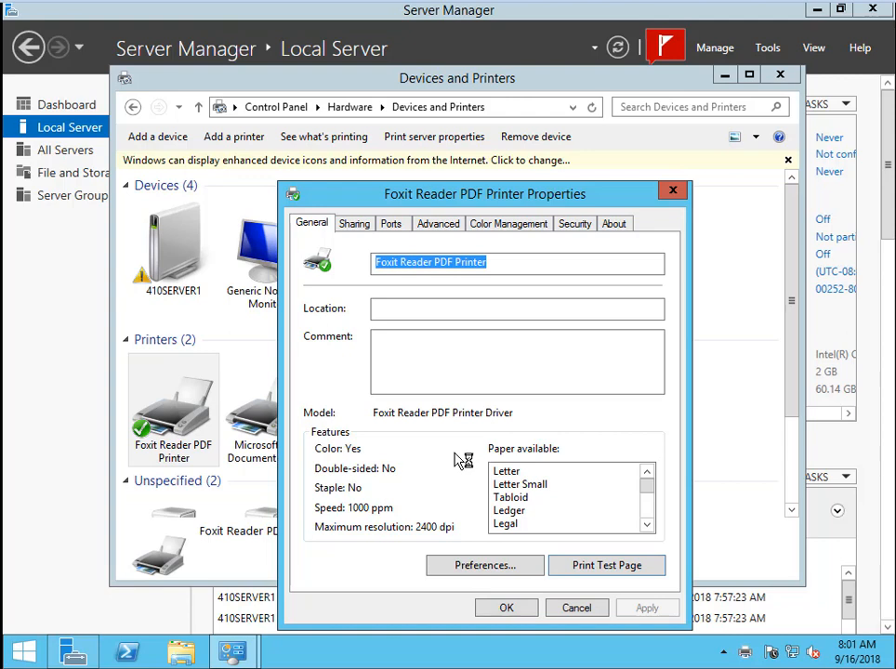
{"action": "left_click", "coordinate": [607, 566]}
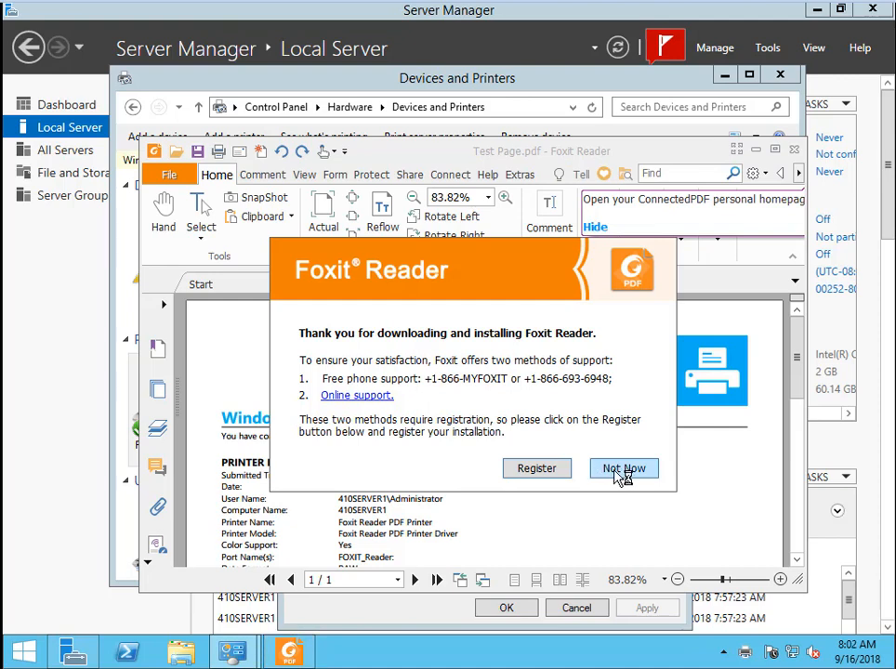
Step: Dismiss the registration prompt, scroll through Test Page.pdf, and close Foxit Reader
{"action": "left_click", "coordinate": [623, 468]}
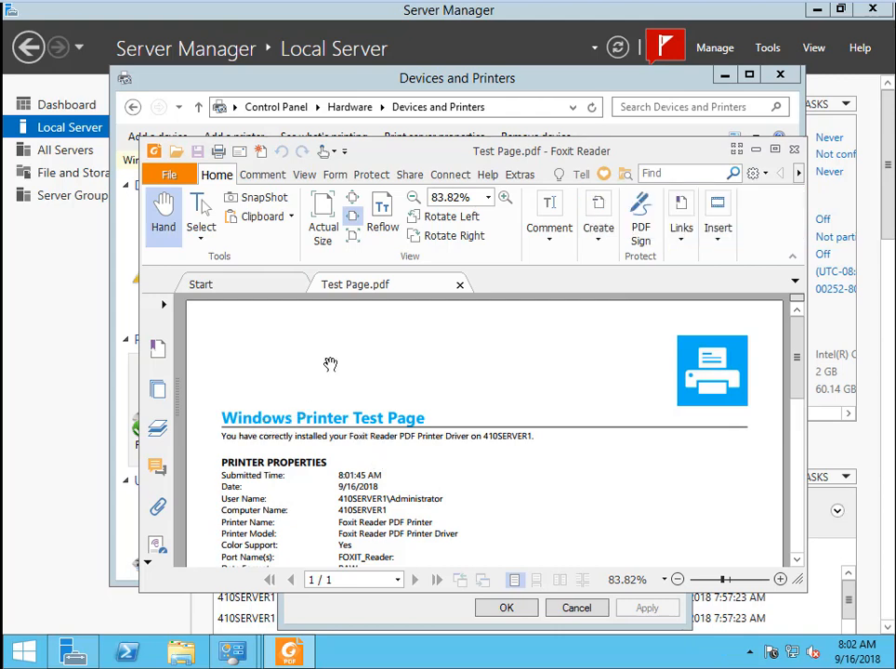
{"action": "mouse_move", "coordinate": [367, 296]}
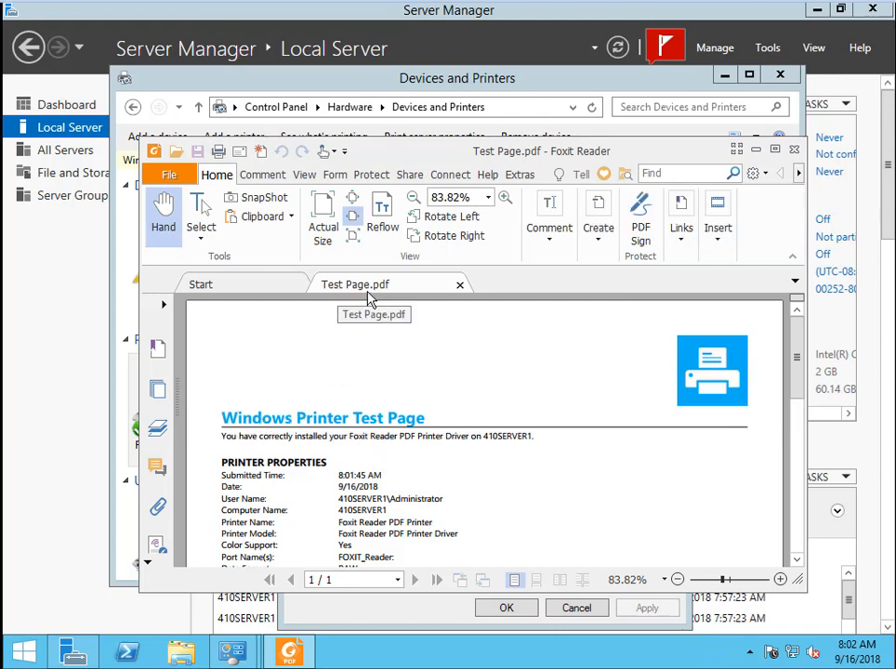
{"action": "mouse_move", "coordinate": [295, 435]}
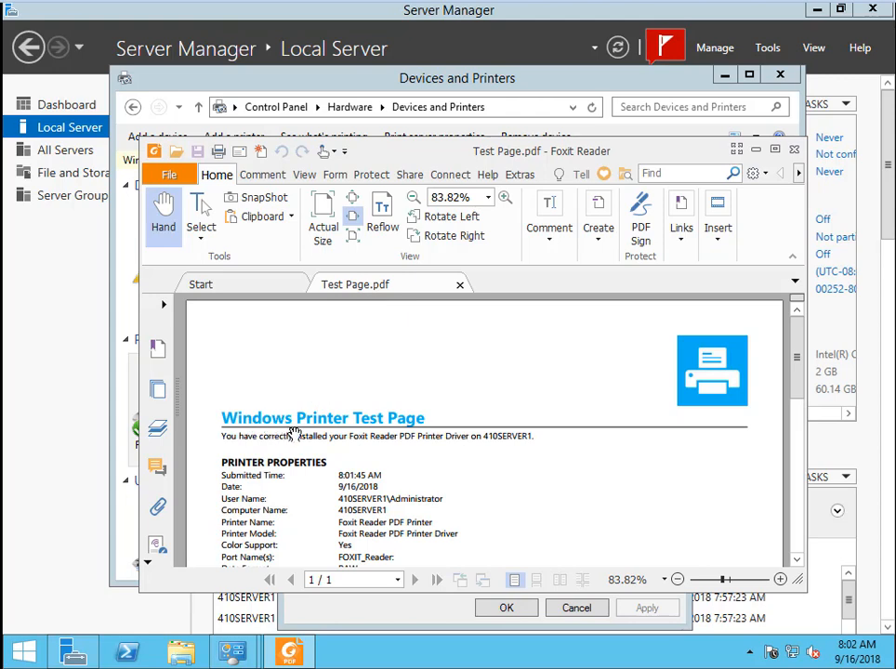
{"action": "mouse_move", "coordinate": [386, 441]}
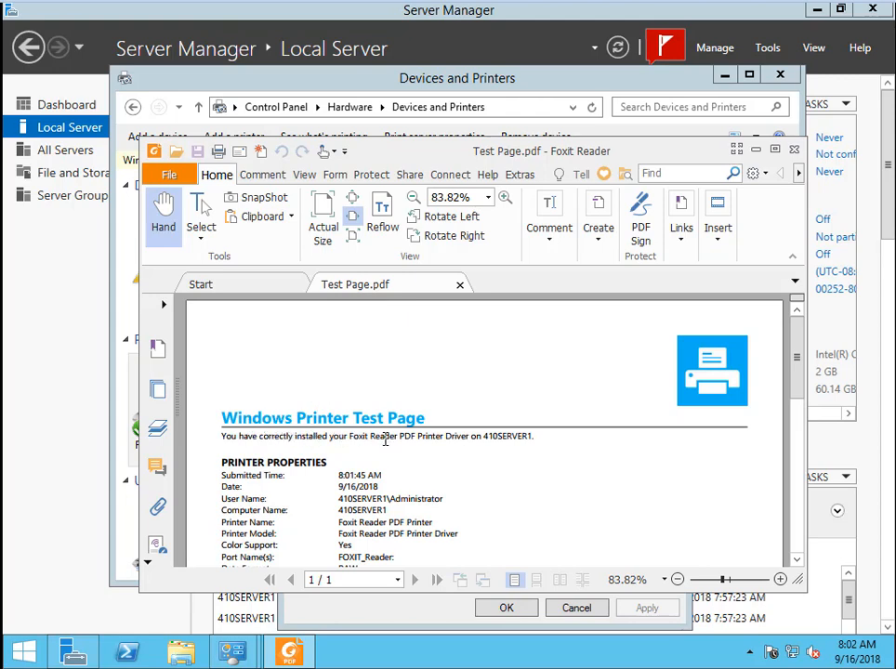
{"action": "scroll", "scroll_direction": "down", "scroll_amount": 3}
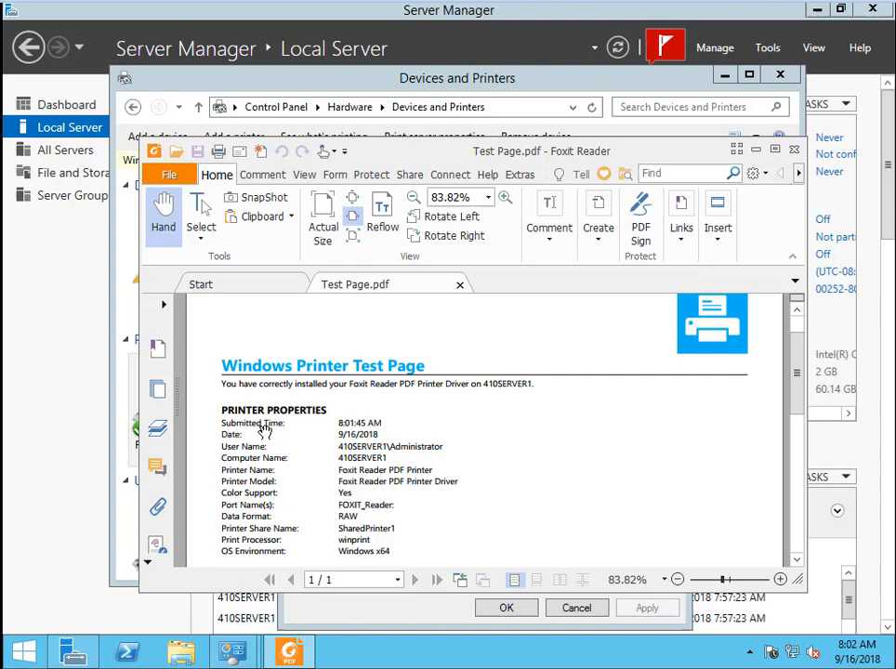
{"action": "scroll", "scroll_direction": "down", "scroll_amount": 3}
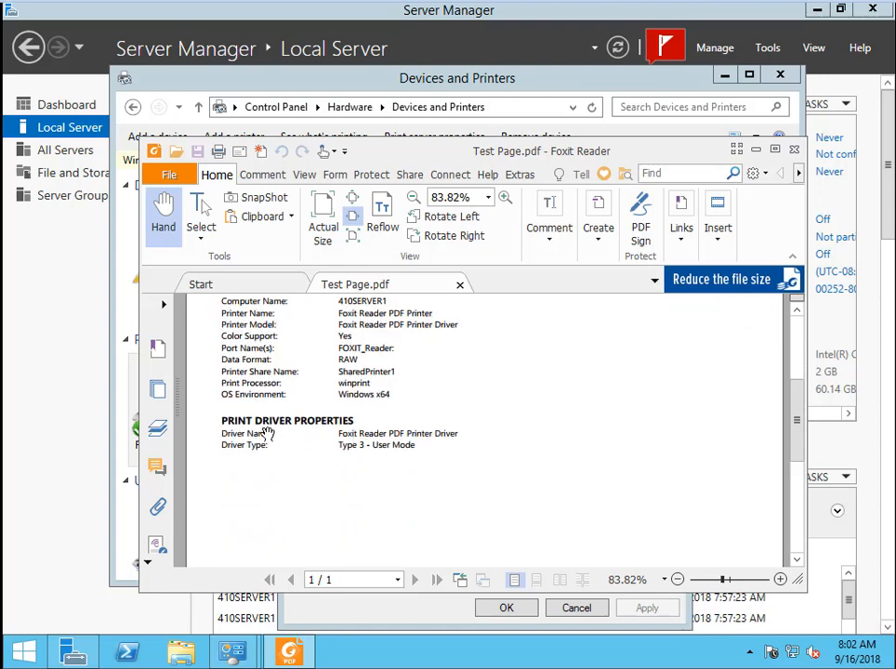
{"action": "mouse_move", "coordinate": [421, 460]}
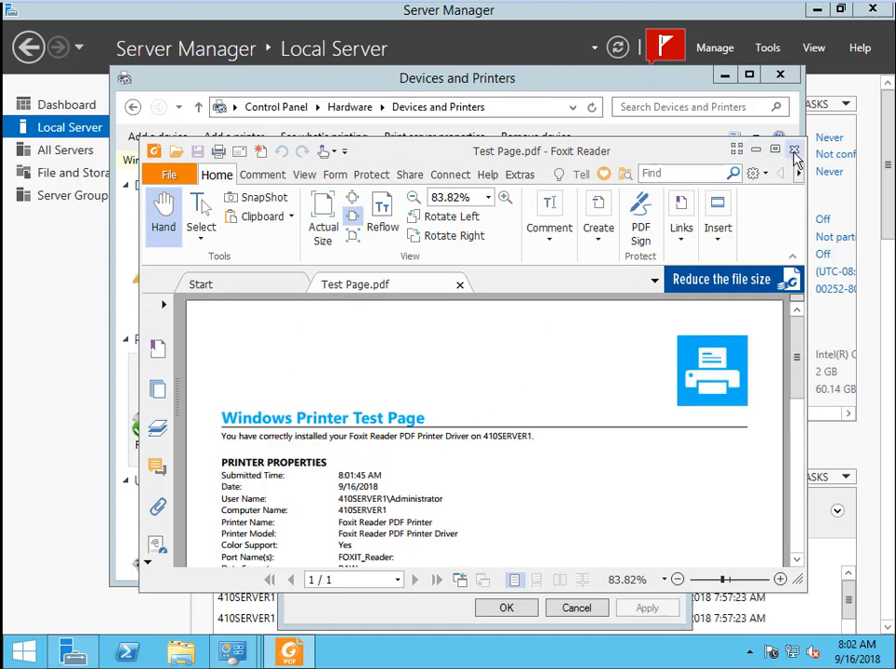
{"action": "left_click", "coordinate": [795, 151]}
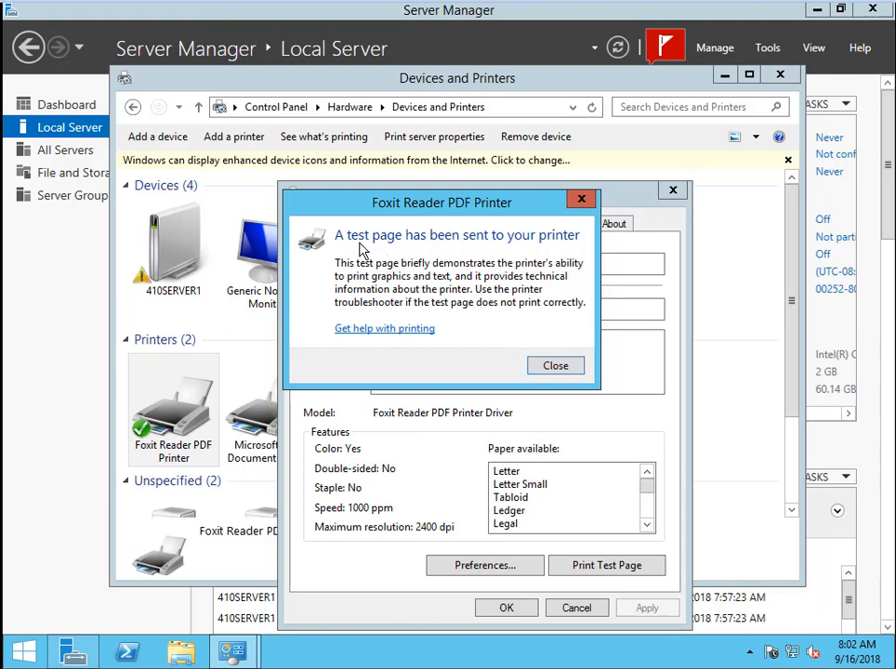
{"action": "mouse_move", "coordinate": [358, 251]}
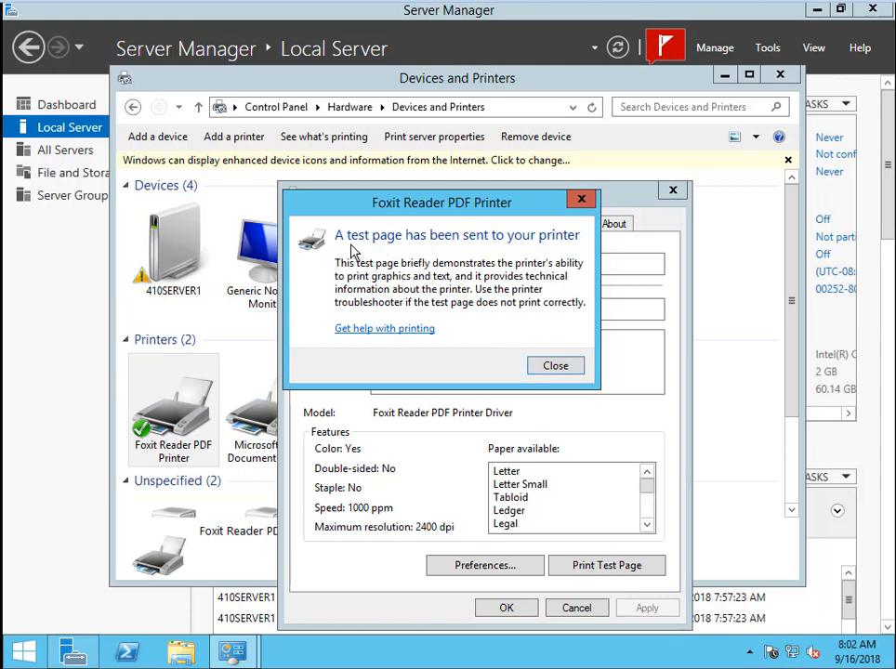
{"action": "mouse_move", "coordinate": [429, 253]}
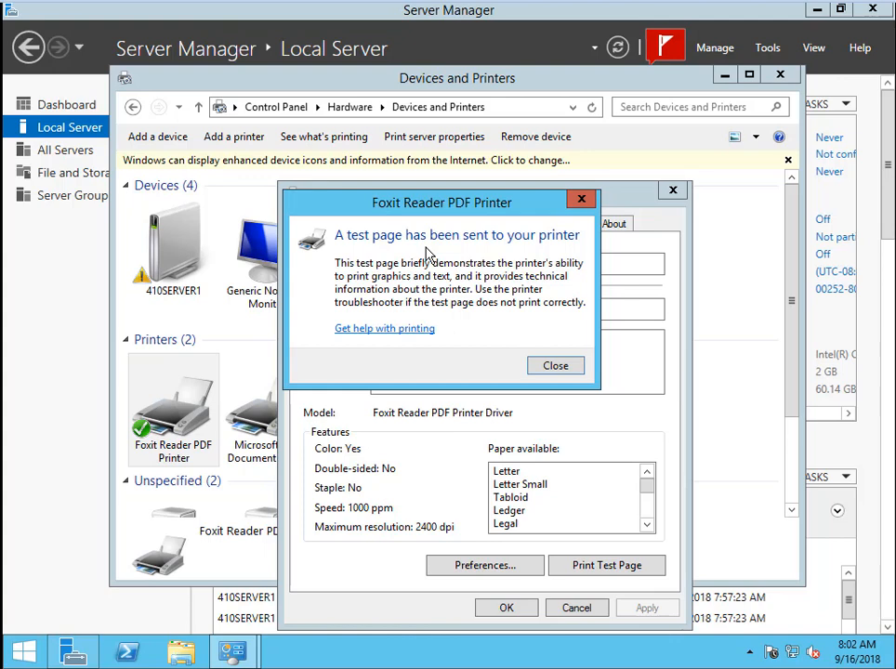
{"action": "mouse_move", "coordinate": [522, 344]}
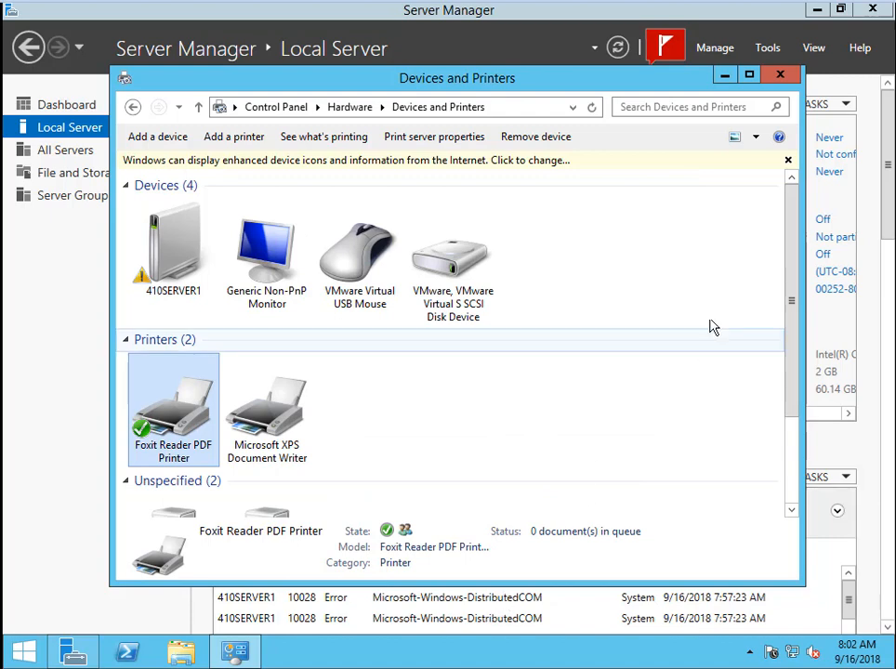
{"action": "mouse_move", "coordinate": [743, 221]}
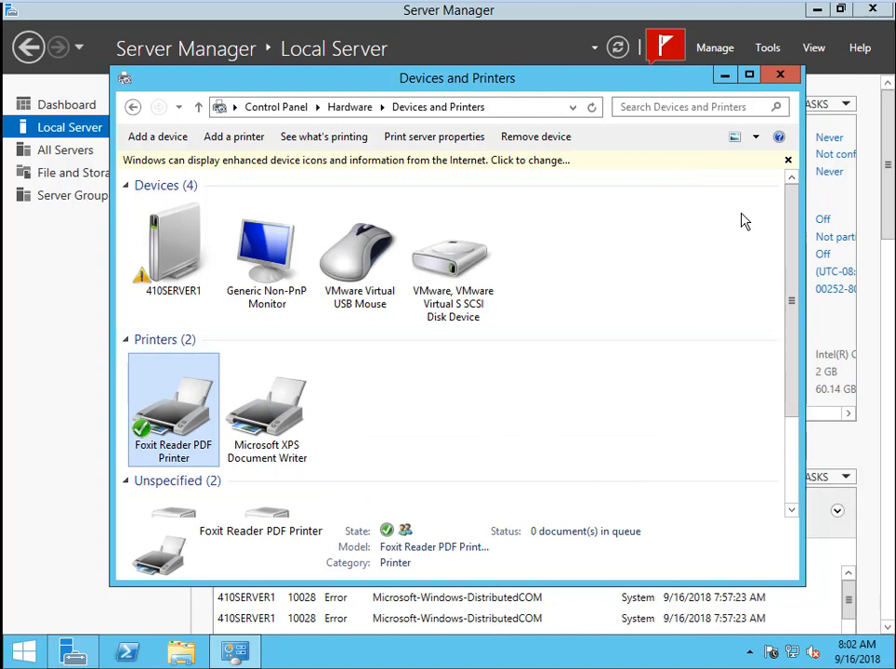